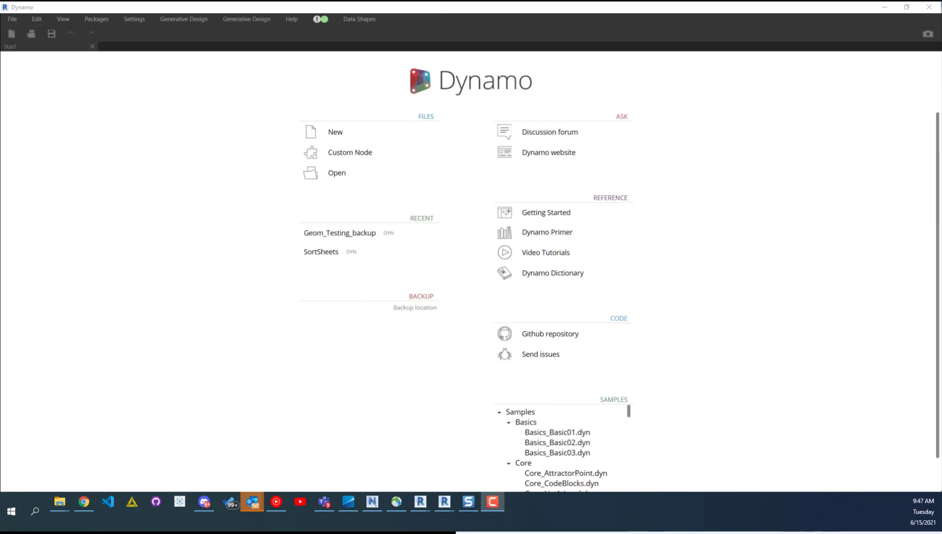
mouse_move(227, 113)
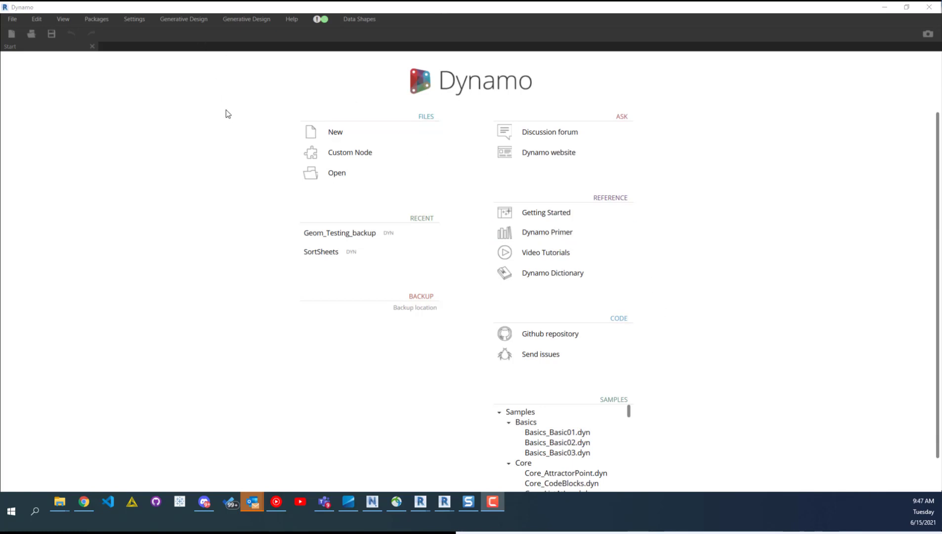
mouse_move(206, 94)
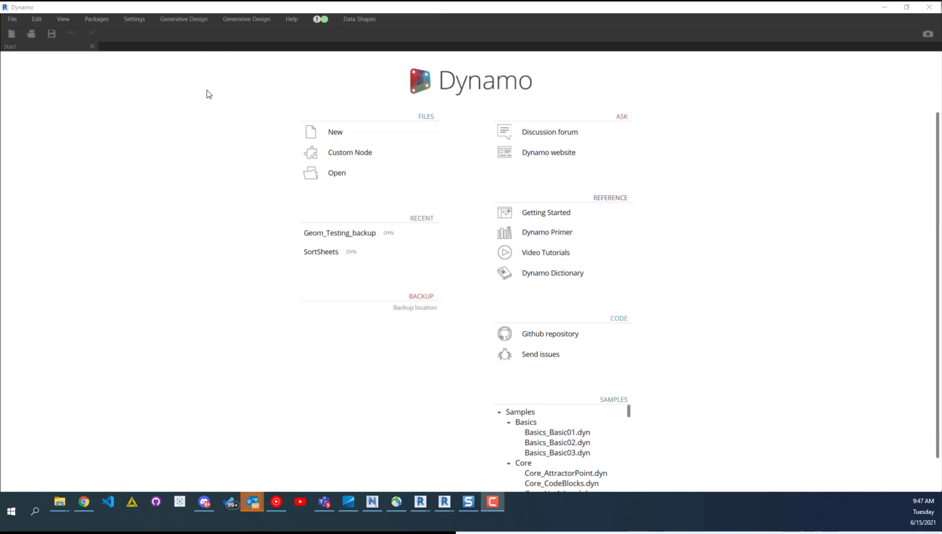
mouse_move(201, 78)
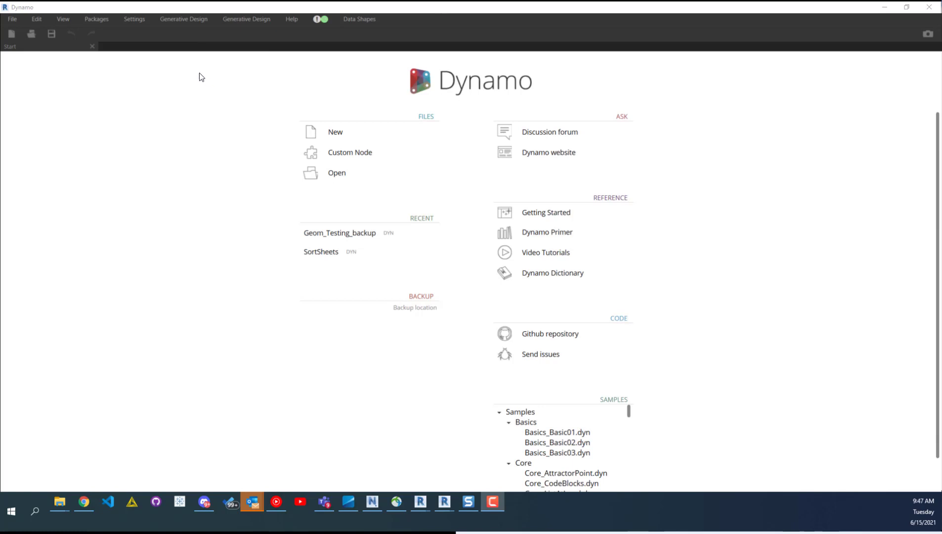
mouse_move(128, 158)
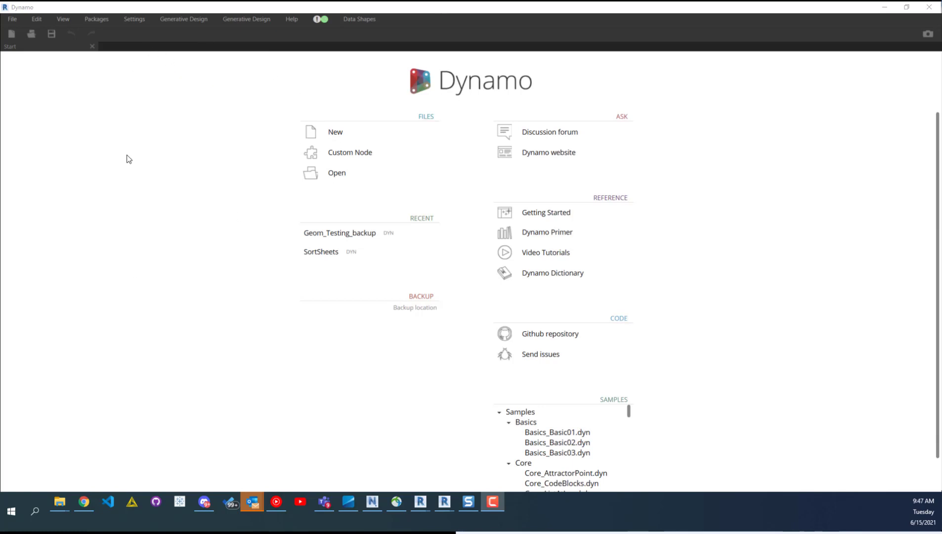
Check the program settings for node auto-complete and dismiss them unchanged
left_click(134, 19)
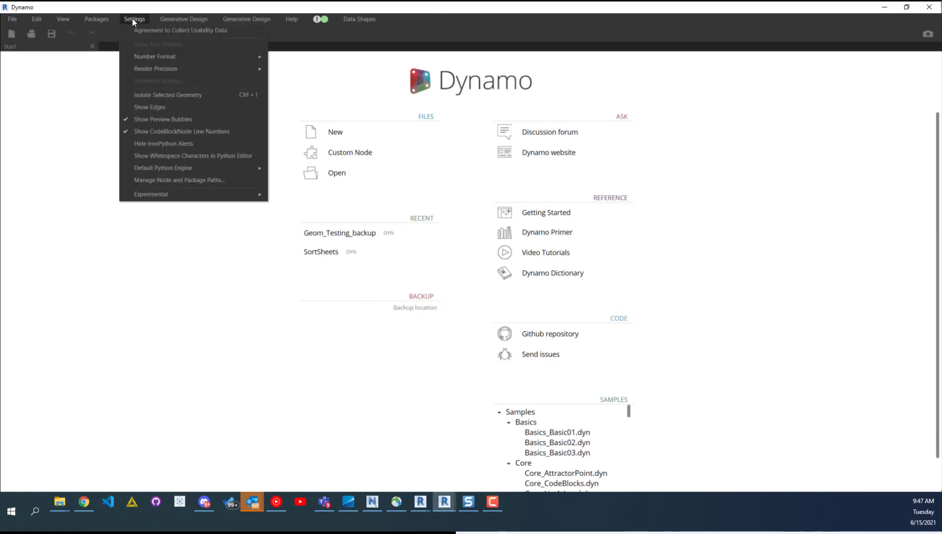
mouse_move(150, 194)
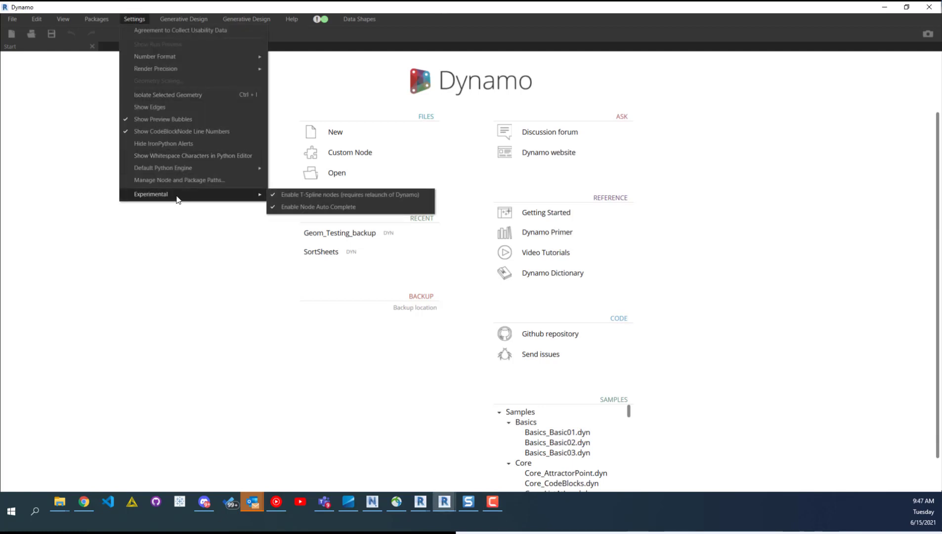
mouse_move(319, 206)
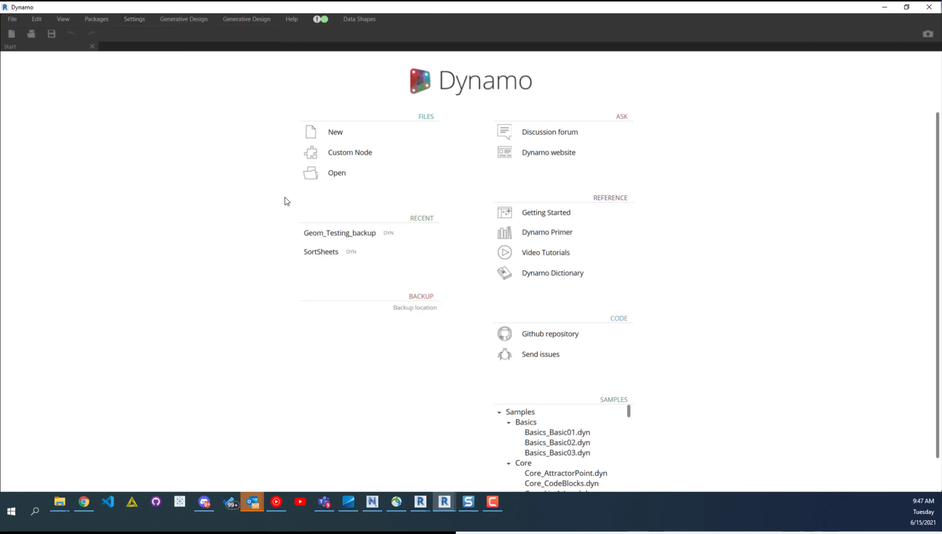
left_click(134, 19)
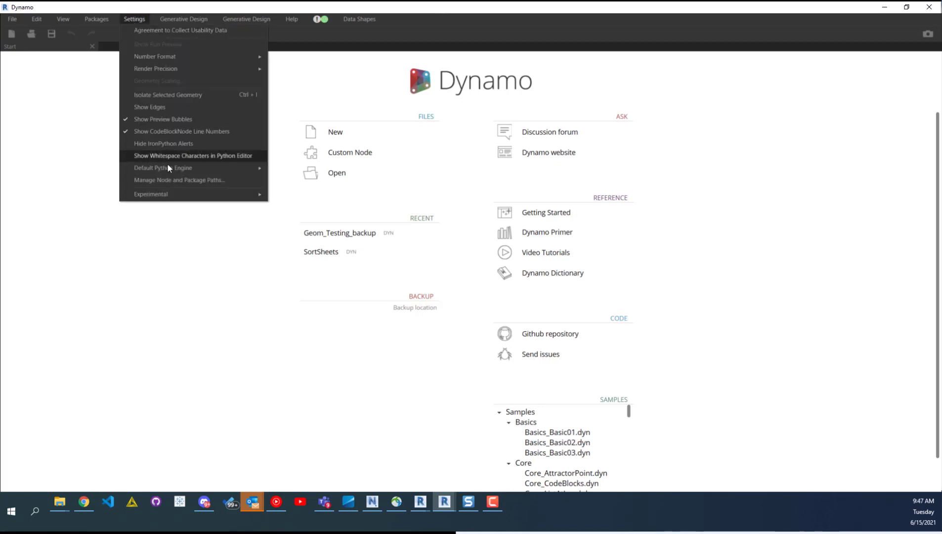
left_click(253, 221)
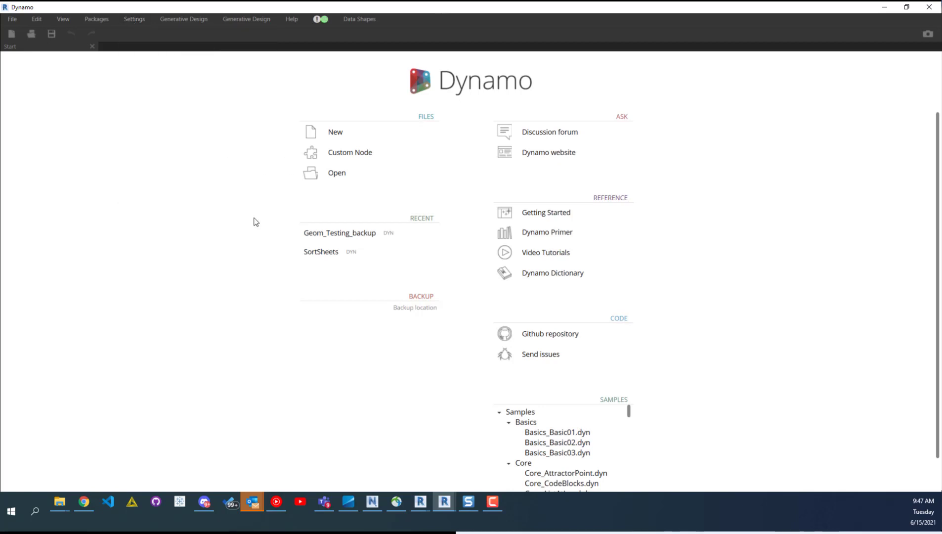
mouse_move(202, 93)
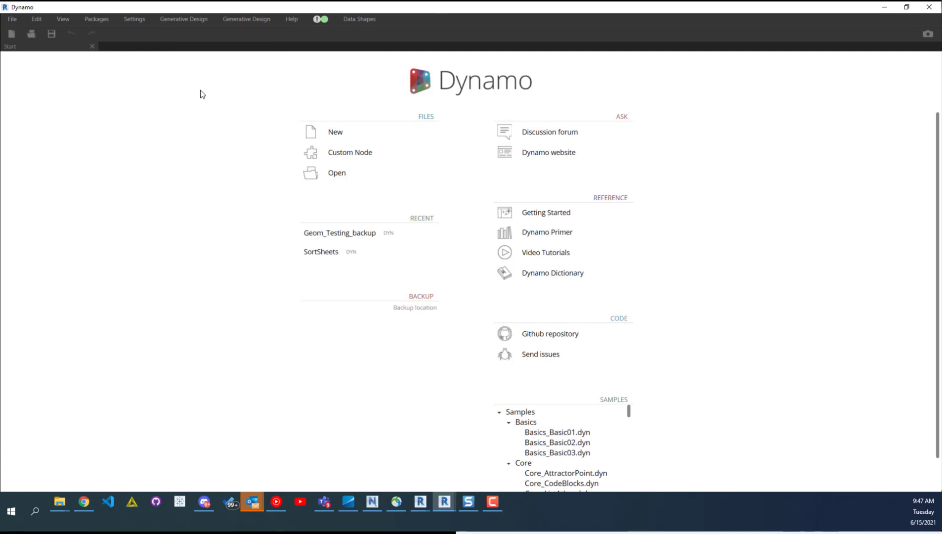
Start a new blank graph and place a Solid.BySweep node from the library search
left_click(335, 131)
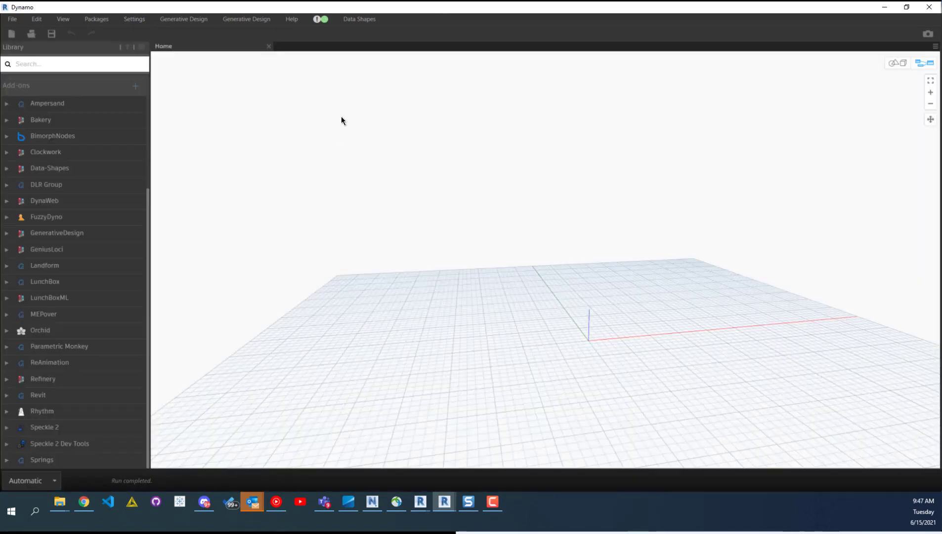
scroll("up", 3)
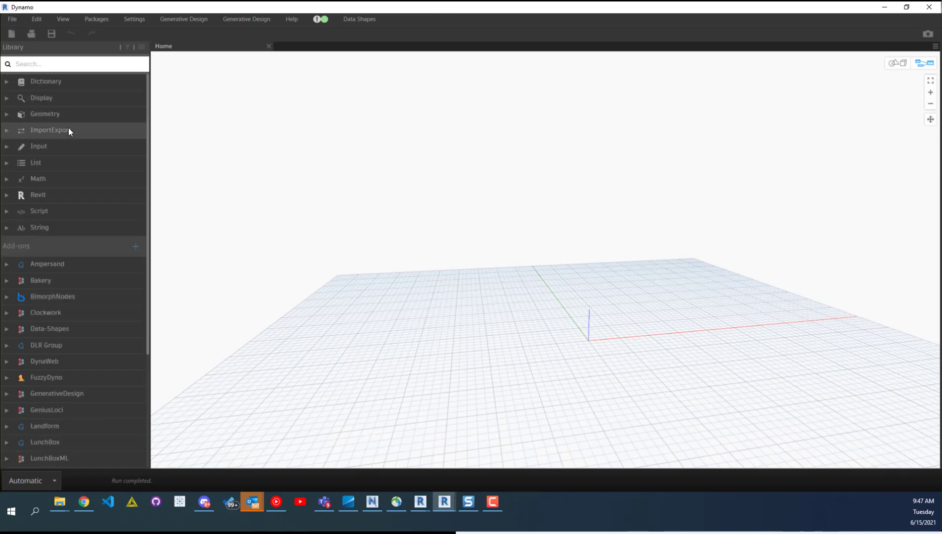
left_click(75, 64)
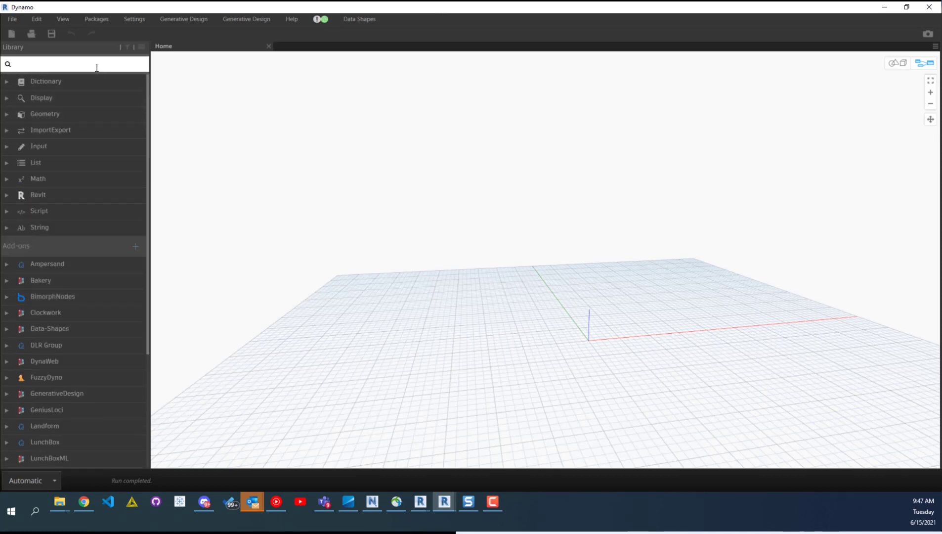
type("solid.bysw")
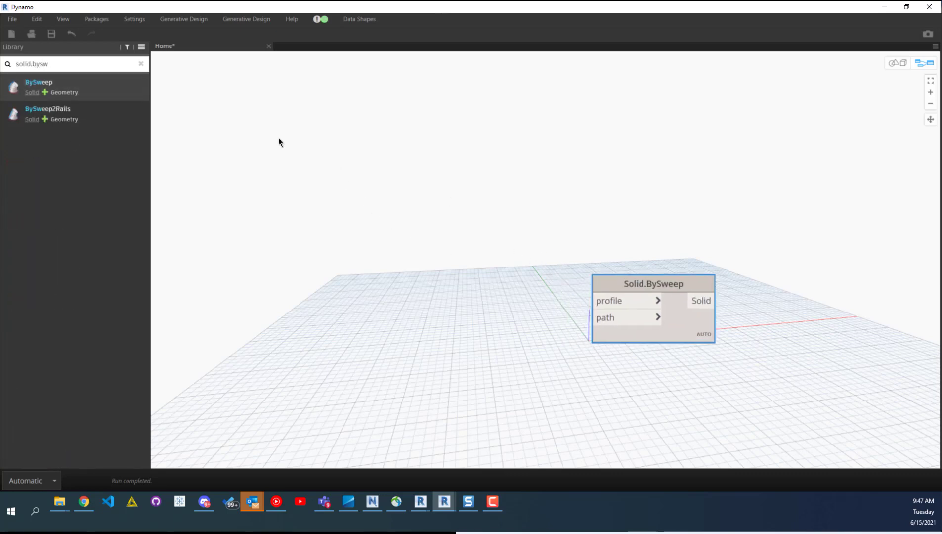
left_click(141, 63)
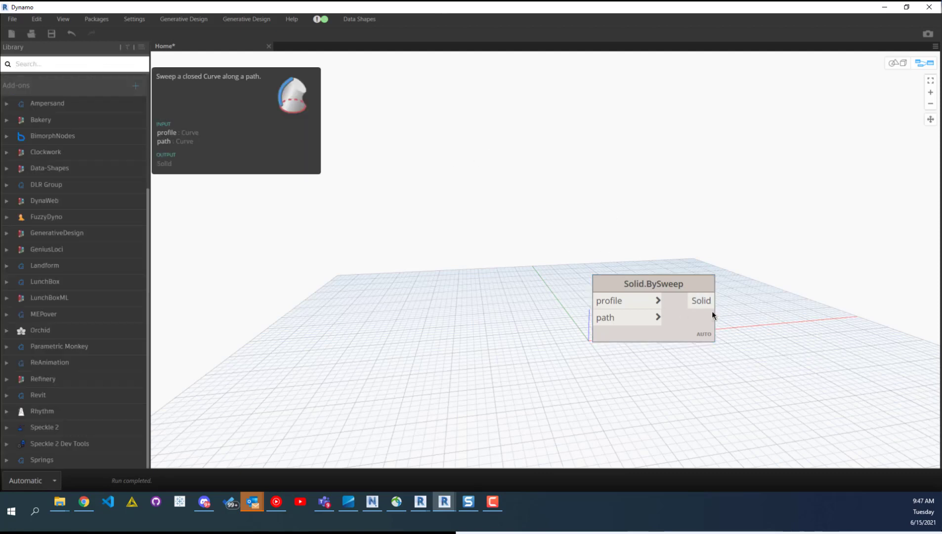
Browse the Ampersand package's curve and Arc nodes in the library, then collapse it
left_click(47, 103)
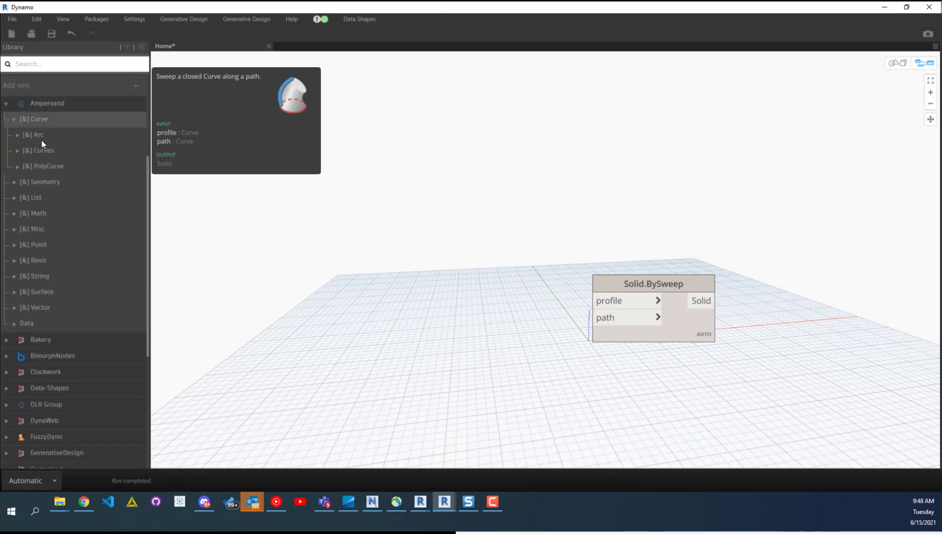
left_click(34, 134)
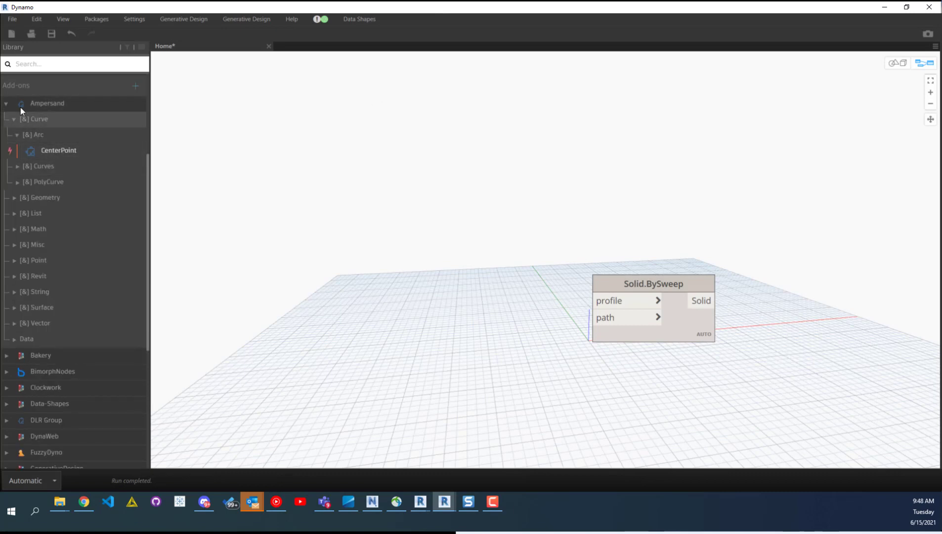
left_click(6, 103)
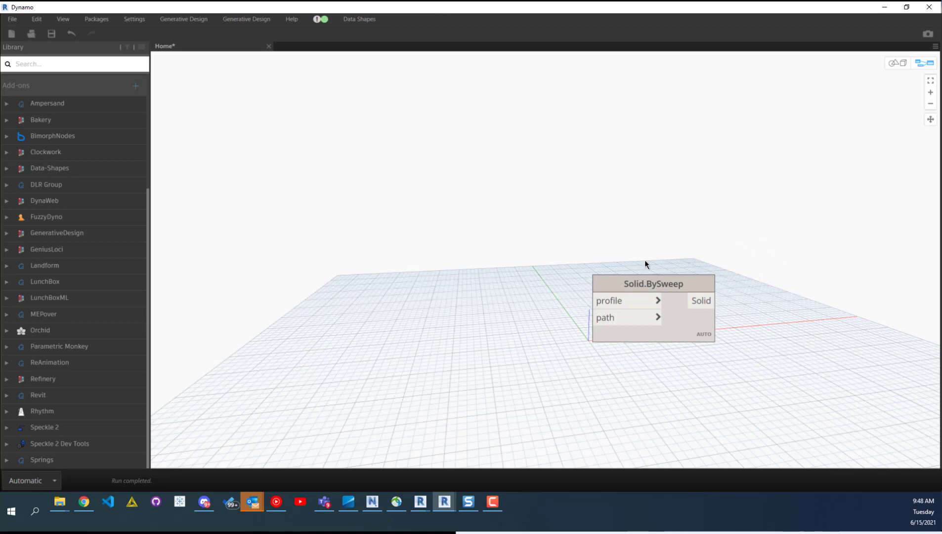
mouse_move(771, 287)
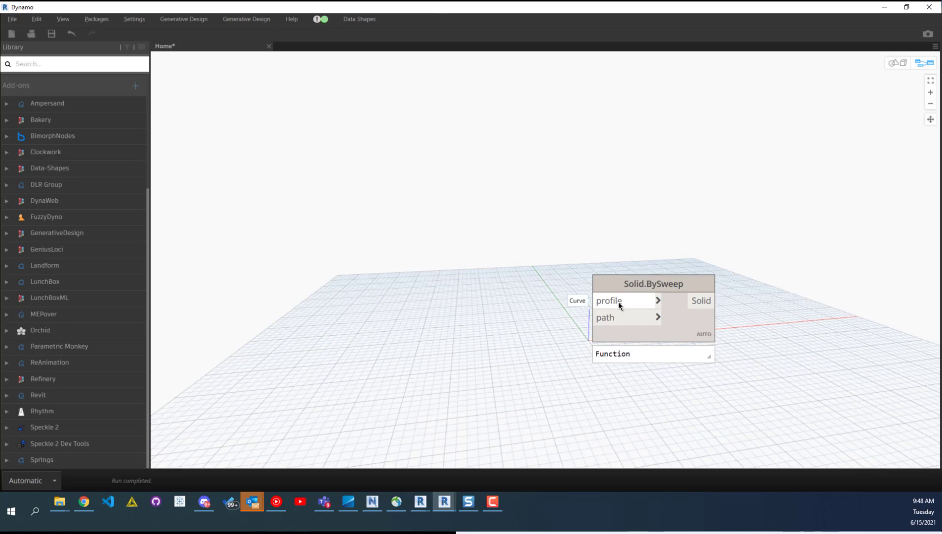
Feed the sweep profile with a Circle.ByCenterPointRadius node whose radius comes from a Number Slider
left_click(656, 301)
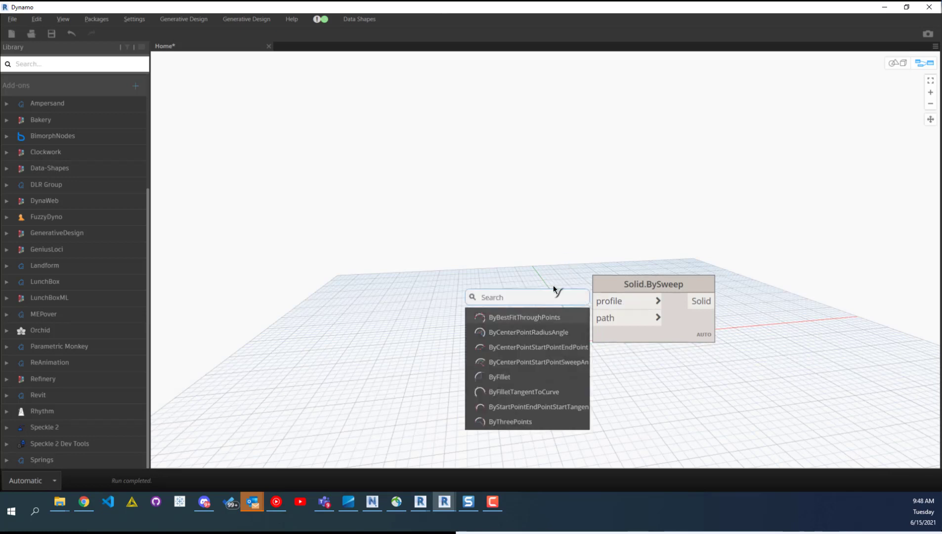
mouse_move(524, 361)
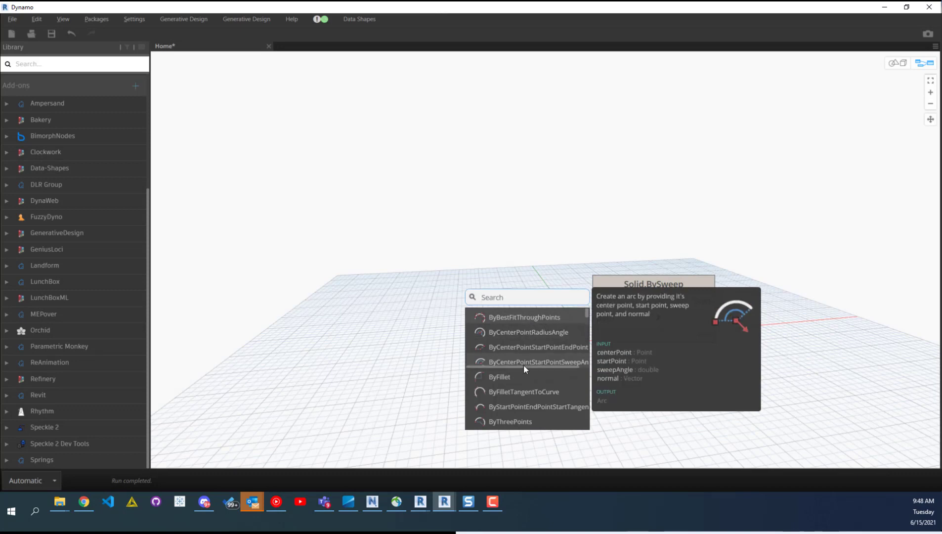
scroll("down", 3)
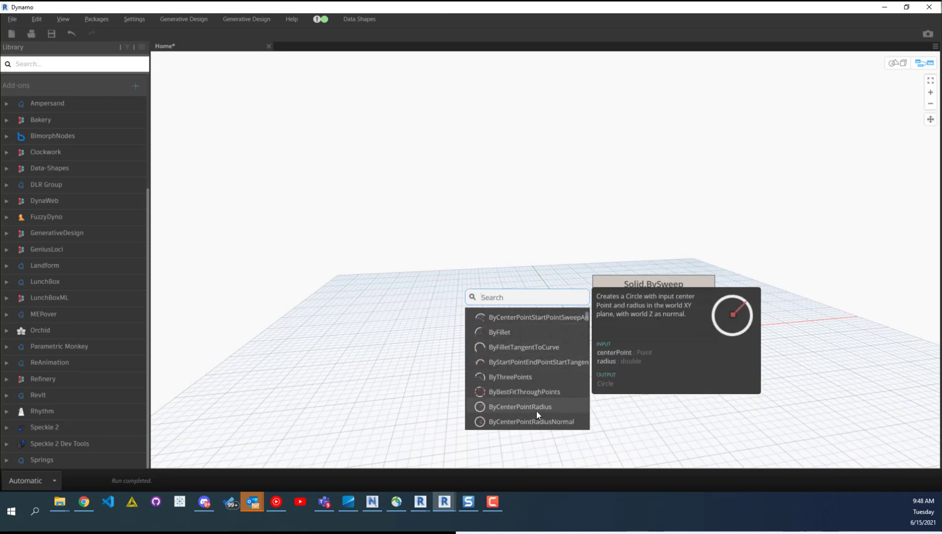
left_click(520, 406)
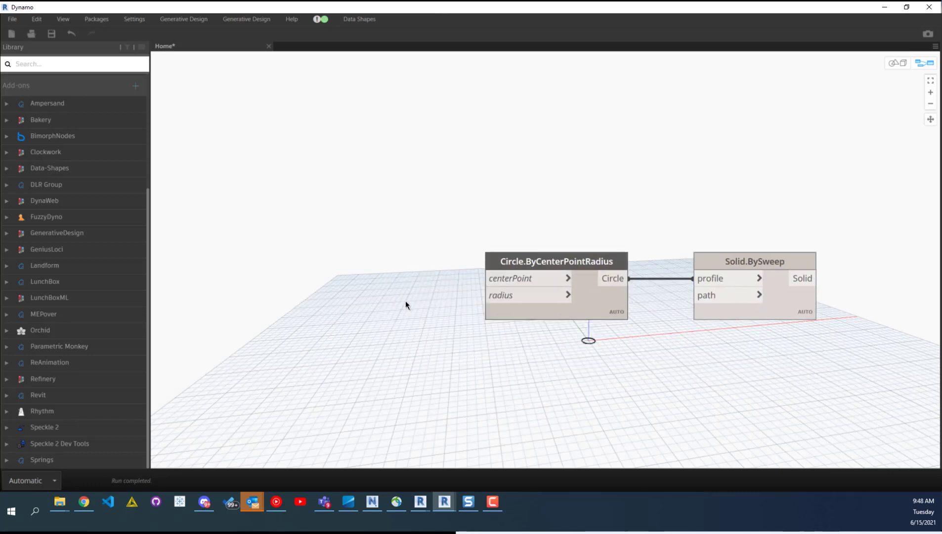
mouse_move(500, 295)
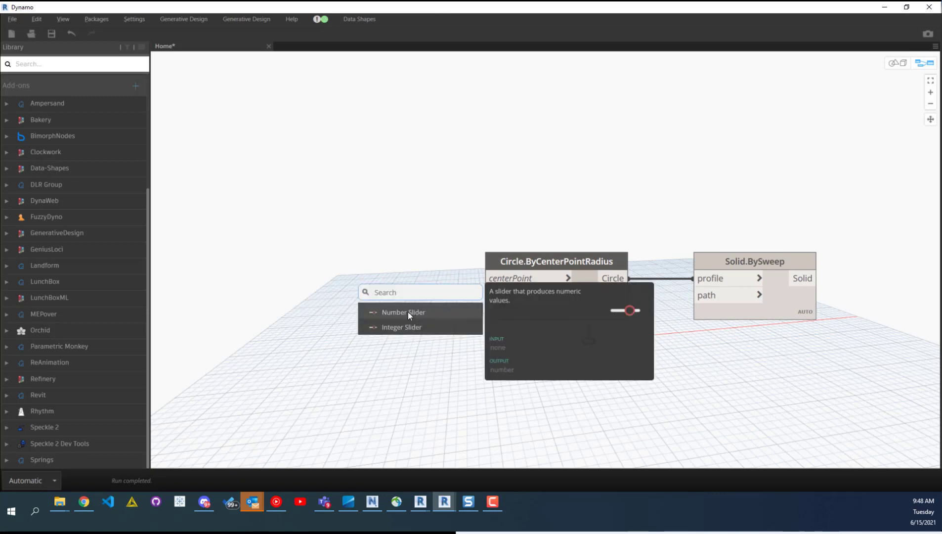
left_click(403, 311)
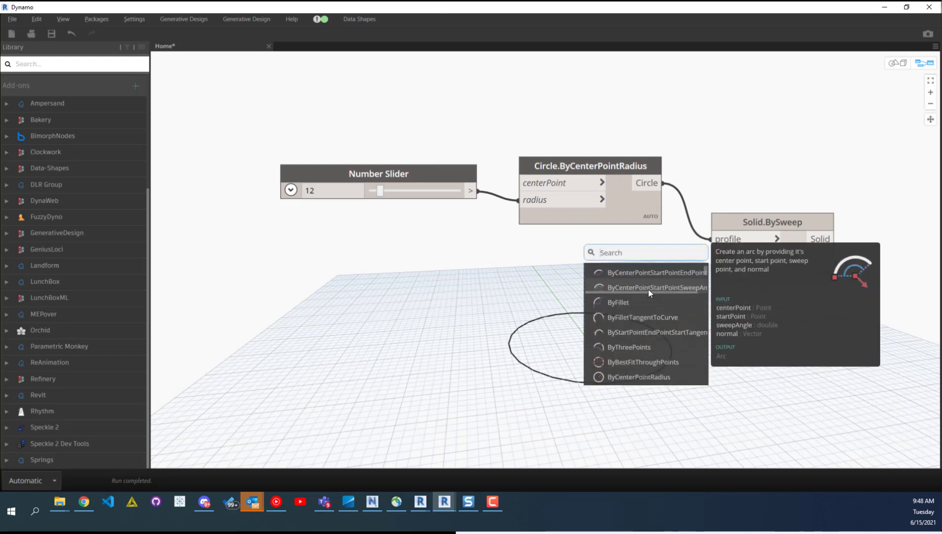
mouse_move(642, 317)
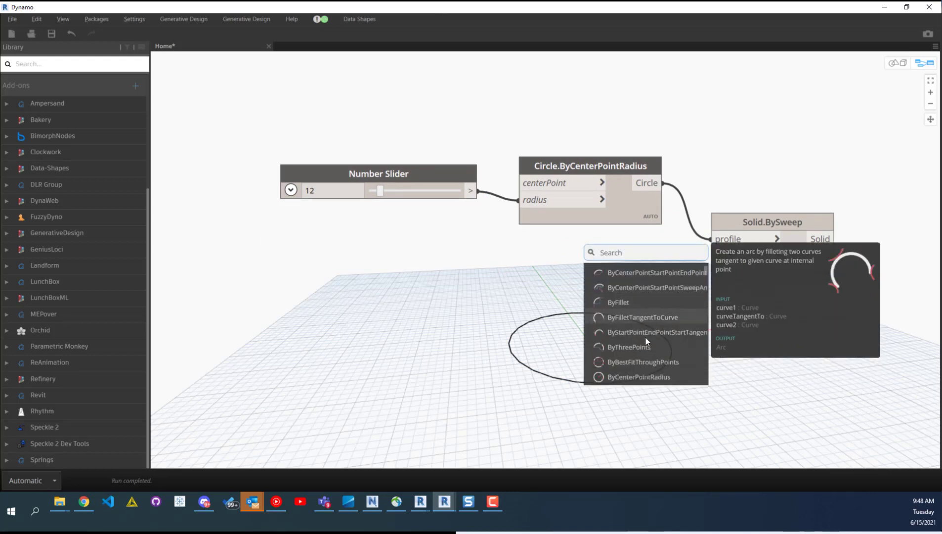
Add an Arc.ByThreePoints as the sweep path with a Point.ByCoordinates for its first point
left_click(629, 347)
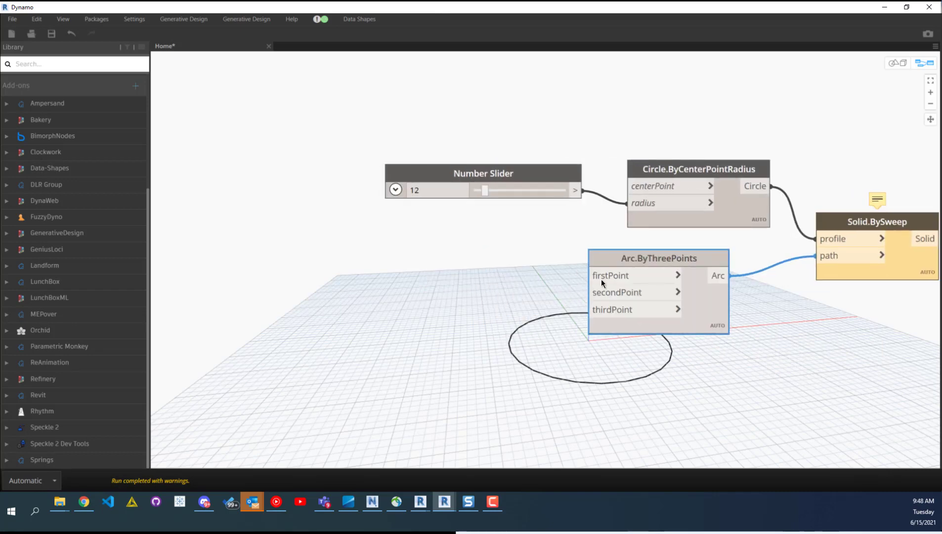
mouse_move(610, 275)
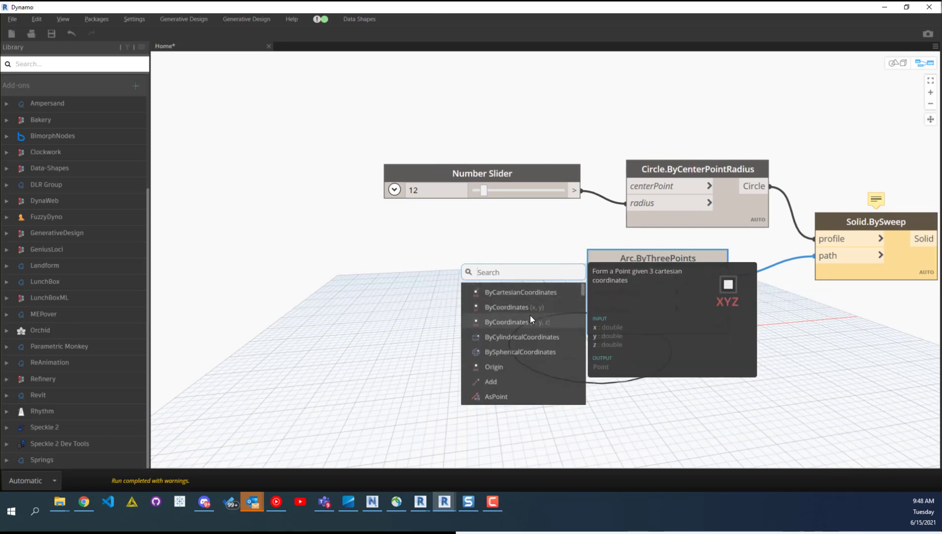
left_click(518, 322)
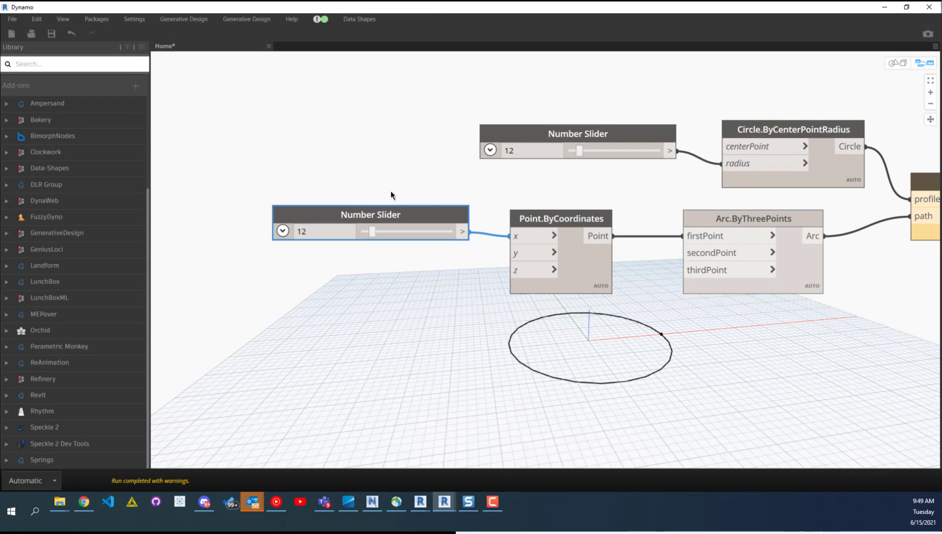
mouse_move(544, 209)
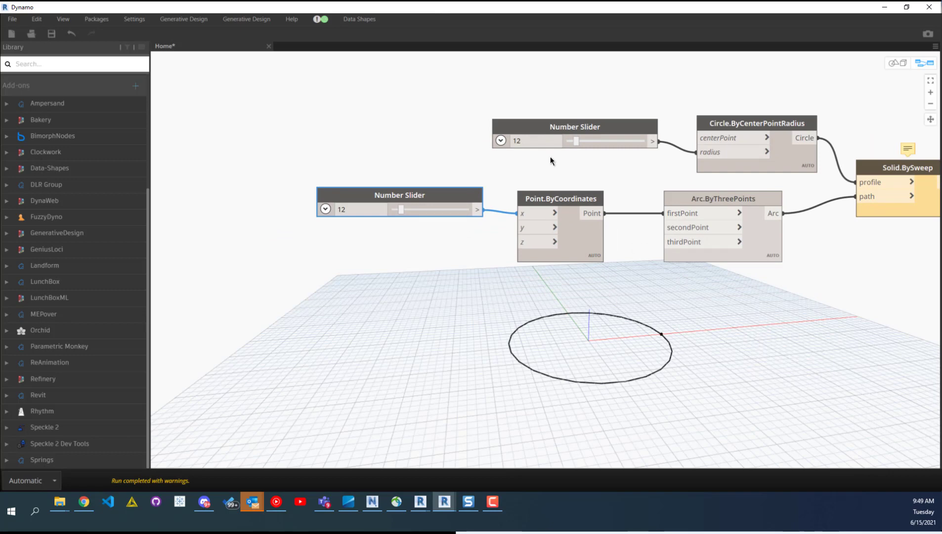
mouse_move(688, 178)
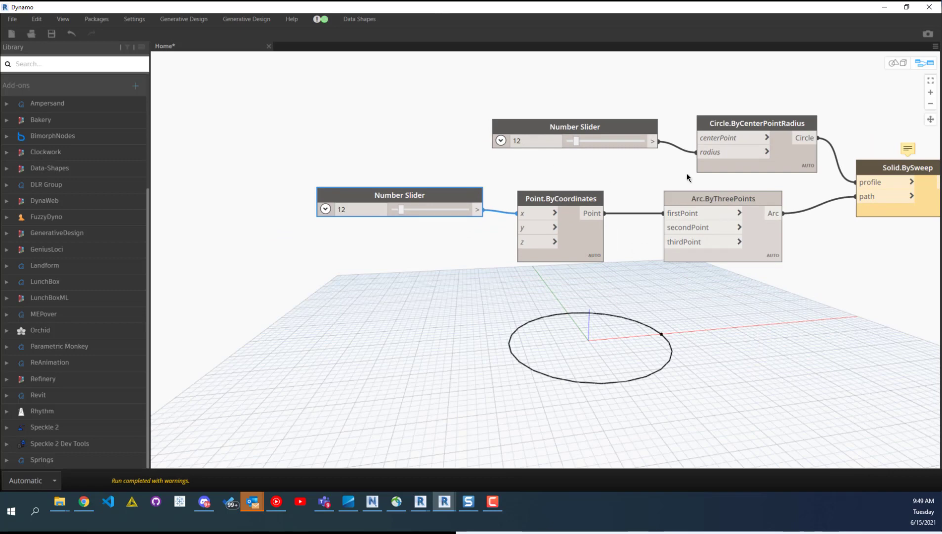
mouse_move(696, 175)
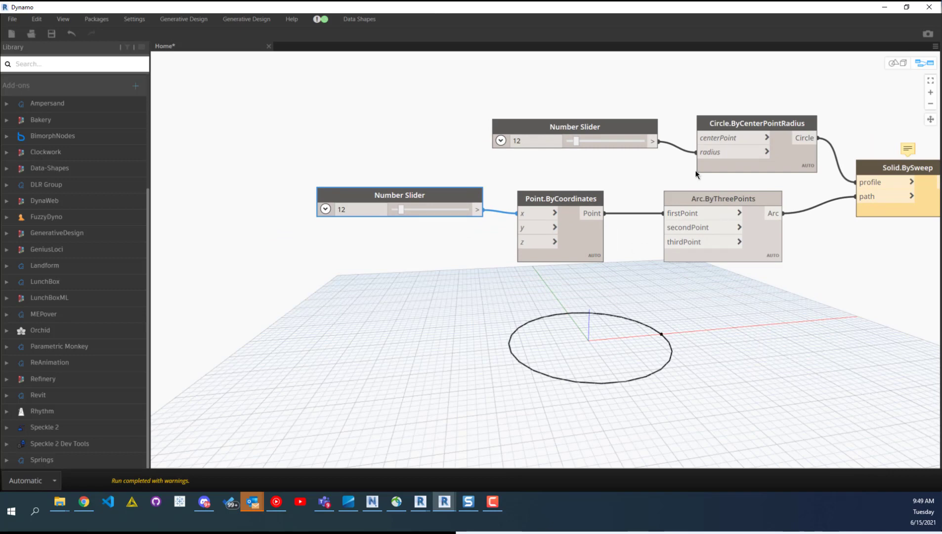
mouse_move(686, 183)
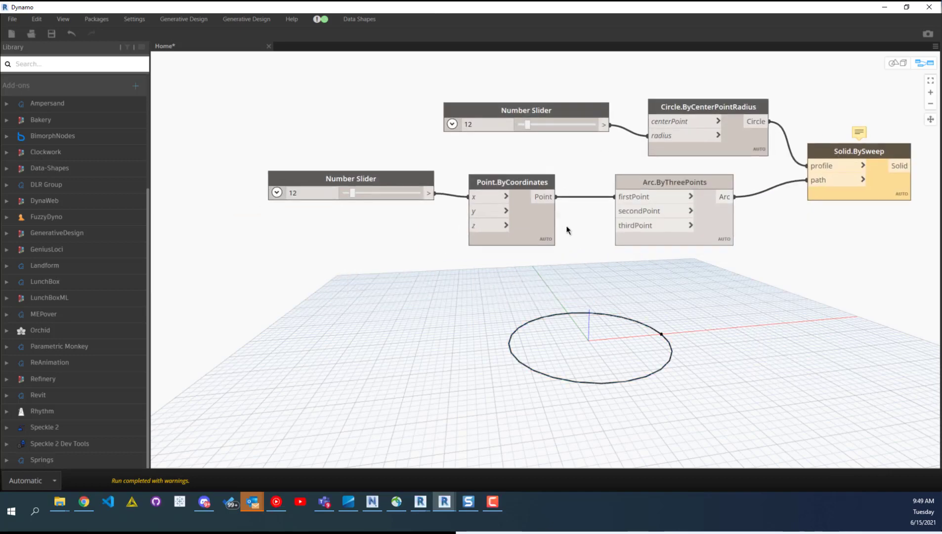
mouse_move(639, 210)
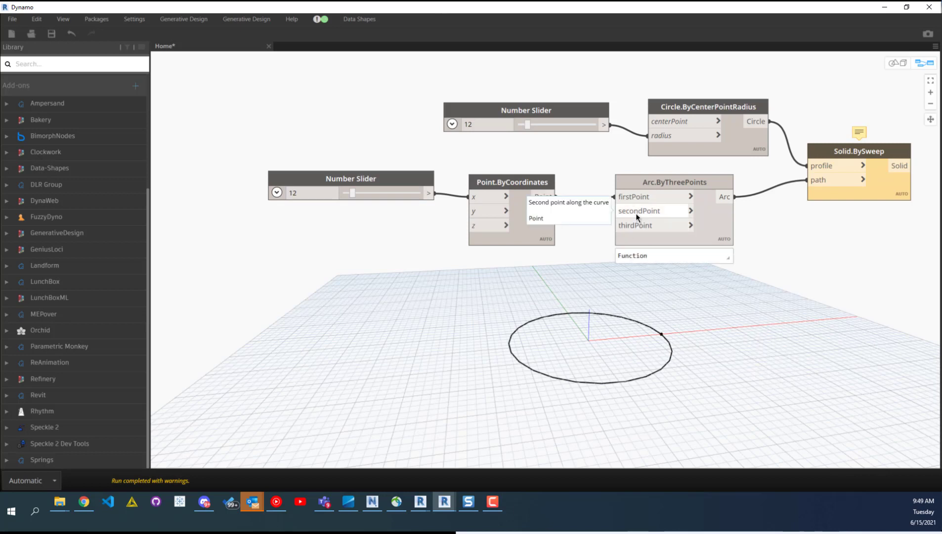
Add a Point.ByCoordinates for the arc's second point and start a slider for the third point's z
left_click(541, 196)
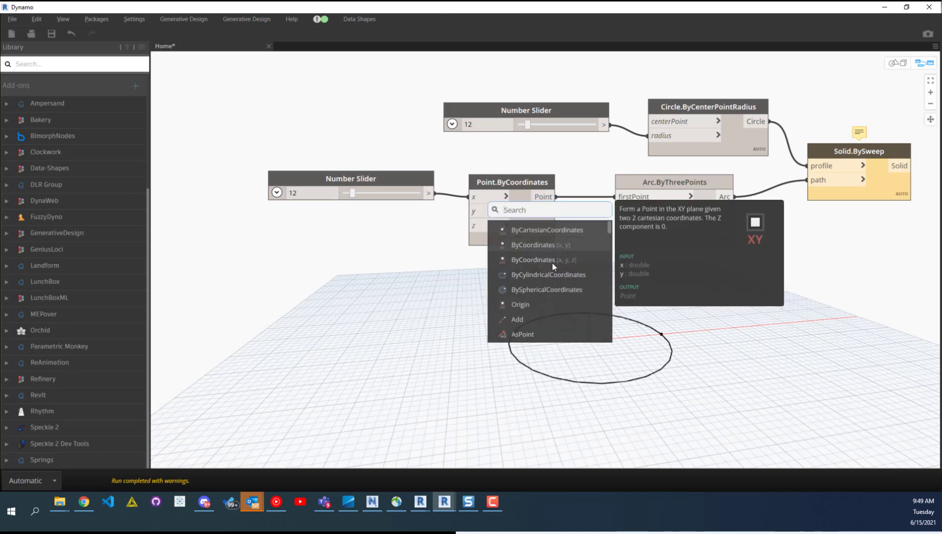
left_click(543, 259)
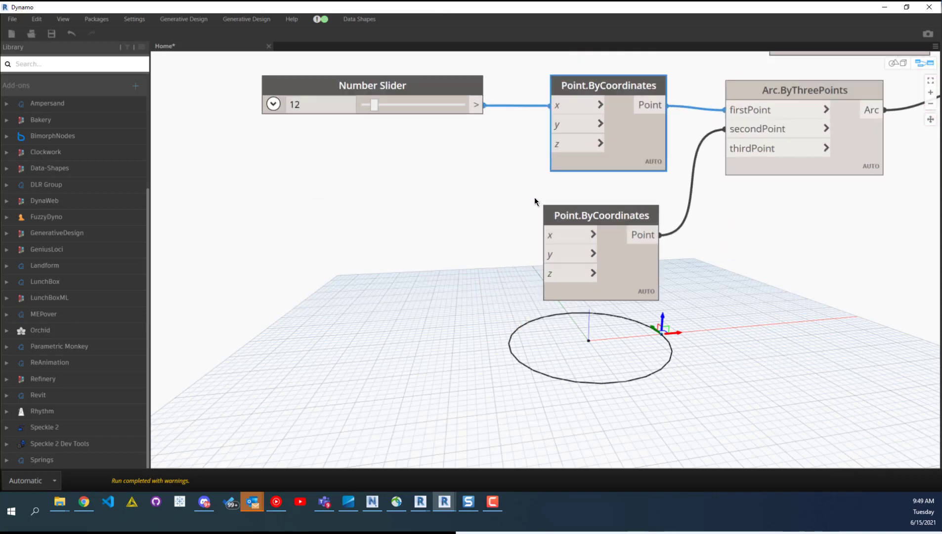
mouse_move(447, 257)
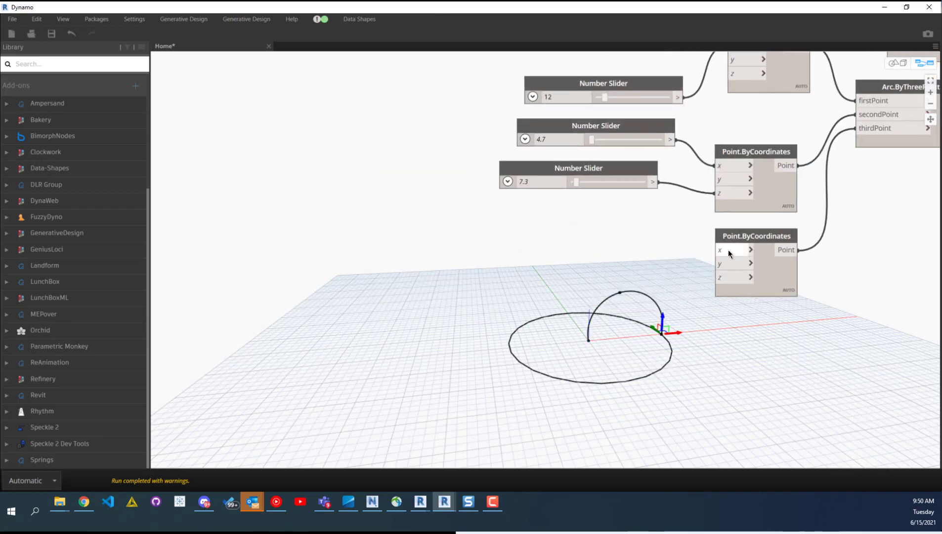
mouse_move(730, 277)
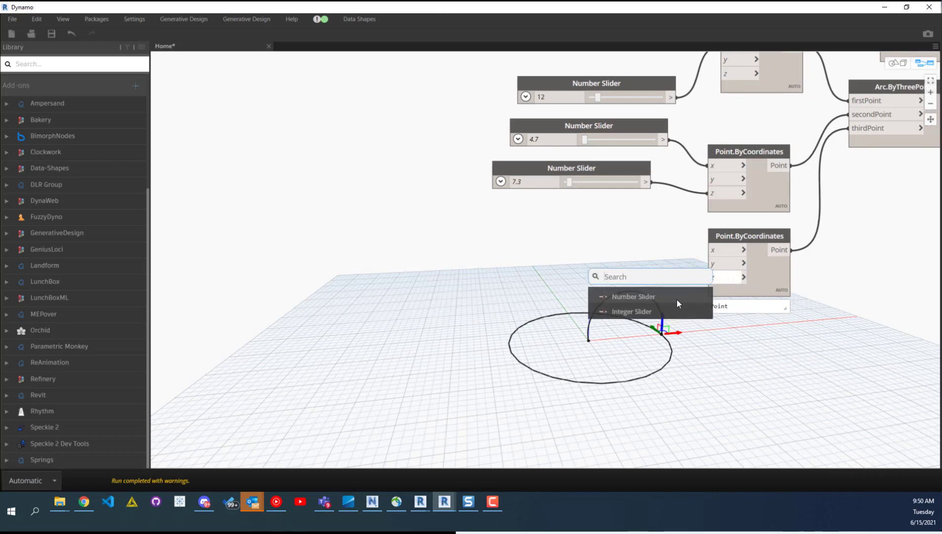
left_click(633, 297)
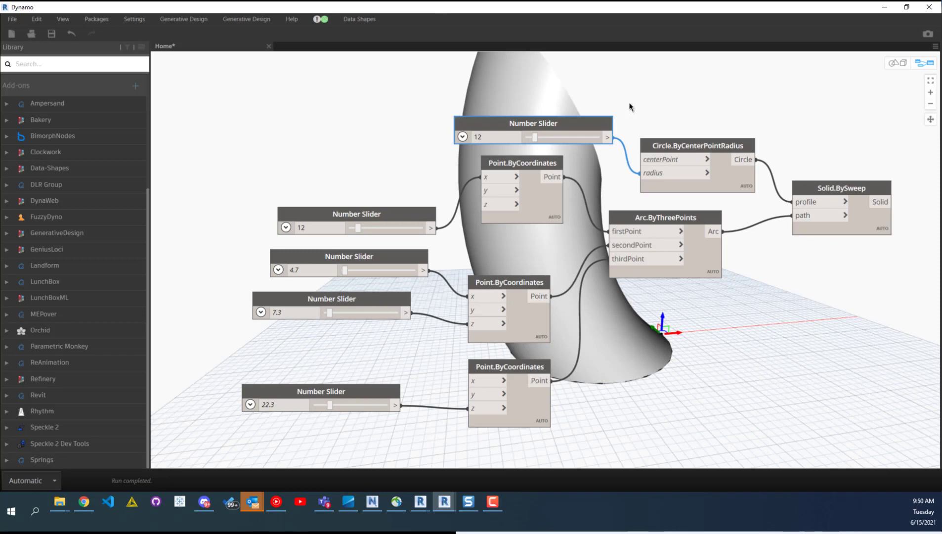
mouse_move(664, 118)
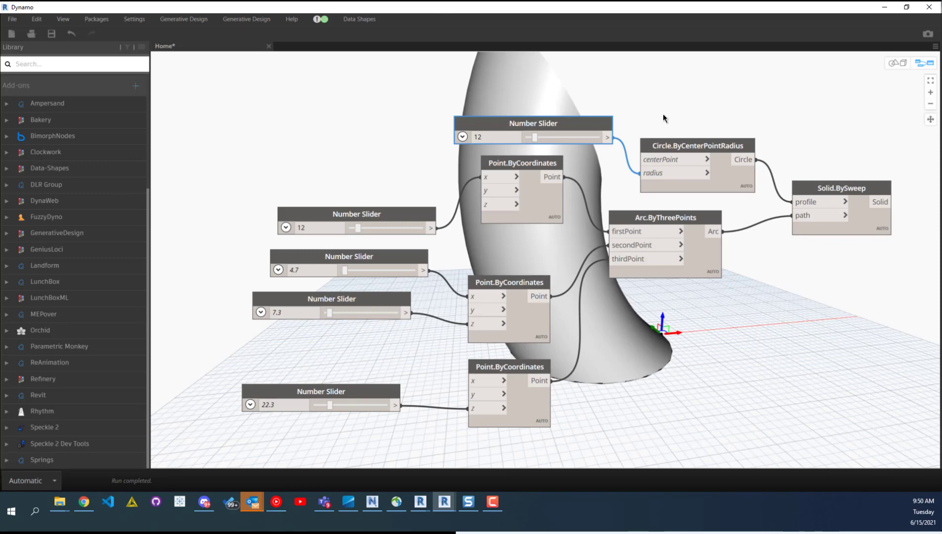
mouse_move(811, 128)
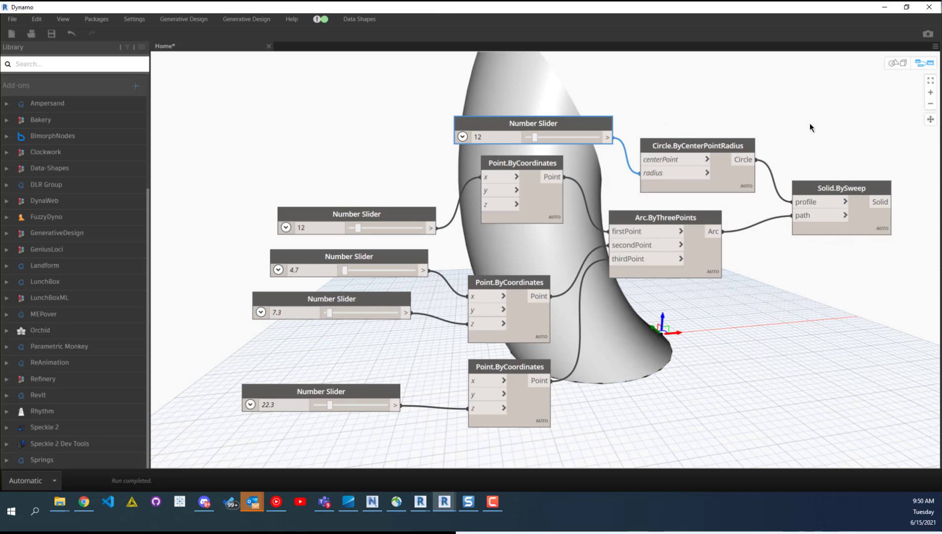
Zoom around the Solid.BySweep node to inspect the swept horn-shaped solid
scroll("up", 3)
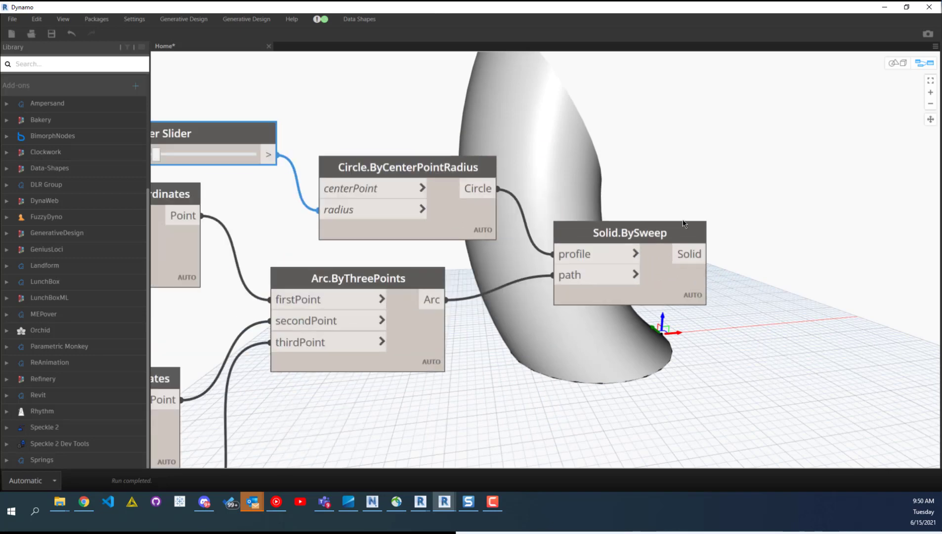
left_click(630, 233)
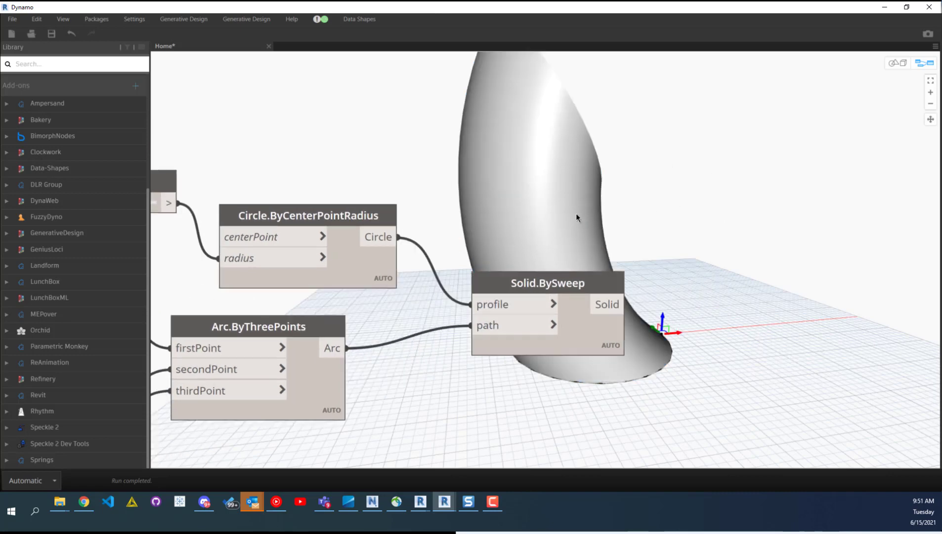
mouse_move(630, 165)
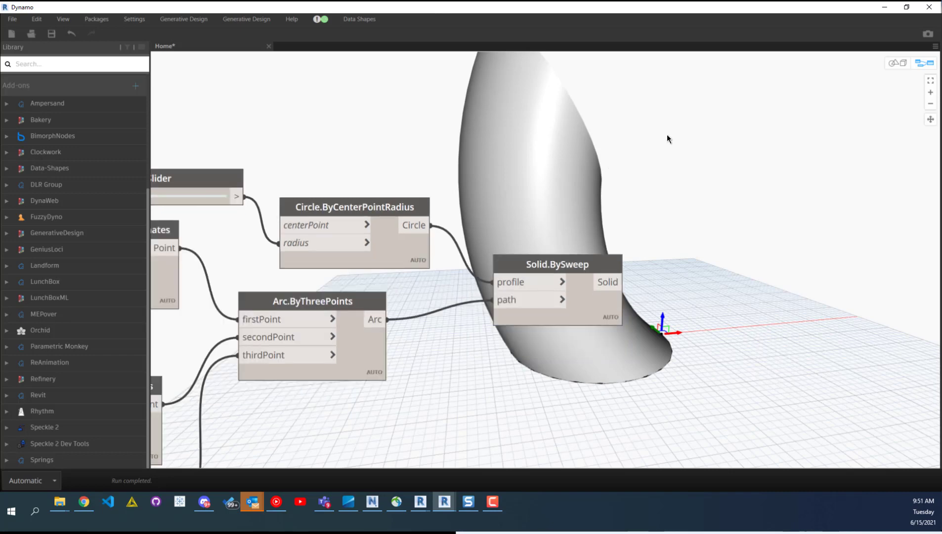
mouse_move(668, 152)
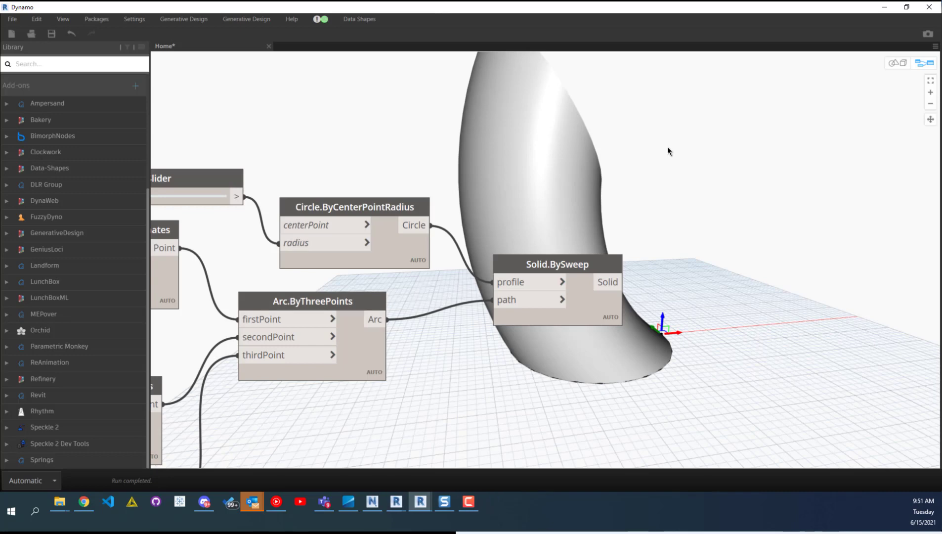
mouse_move(664, 150)
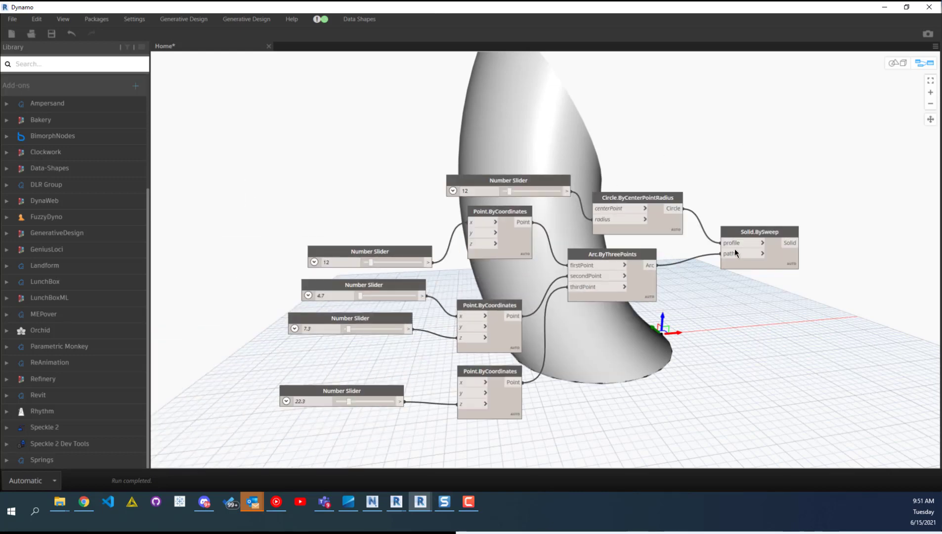
mouse_move(753, 170)
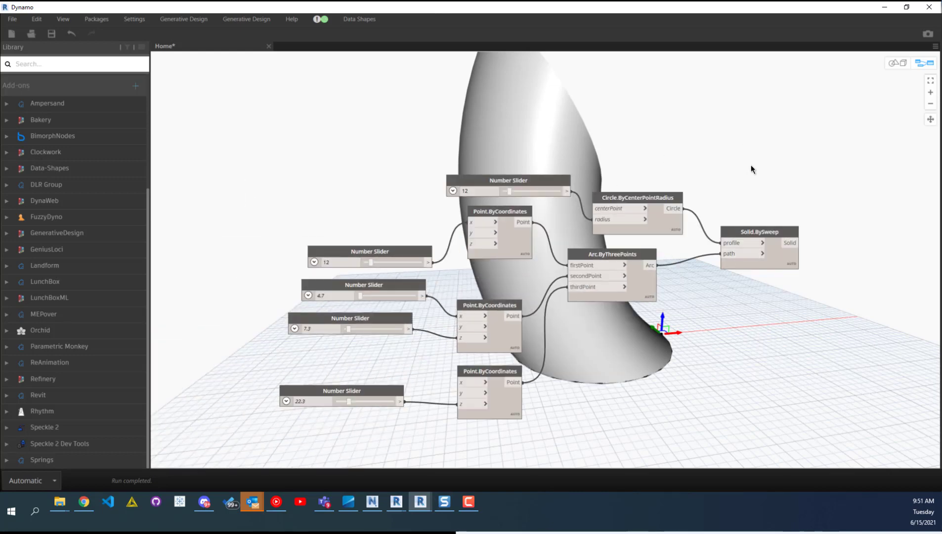
mouse_move(740, 187)
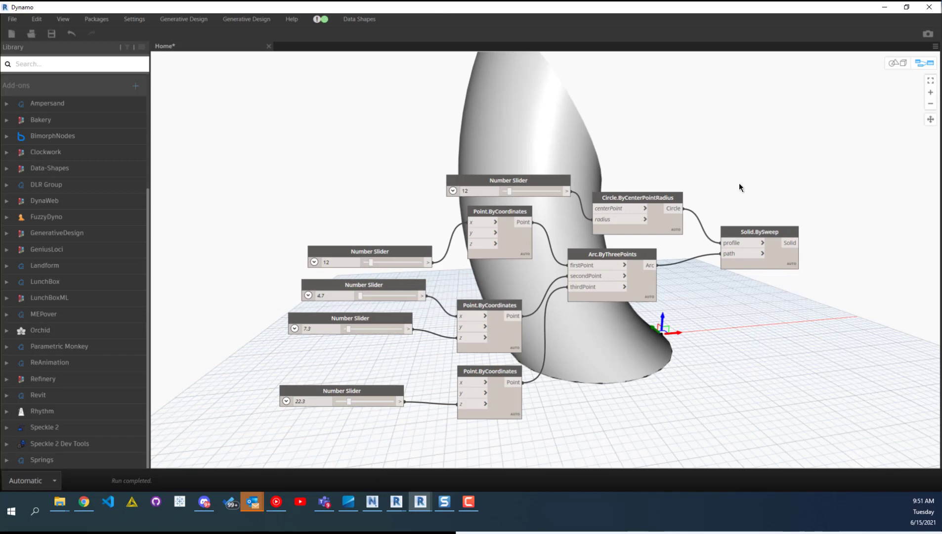
mouse_move(745, 239)
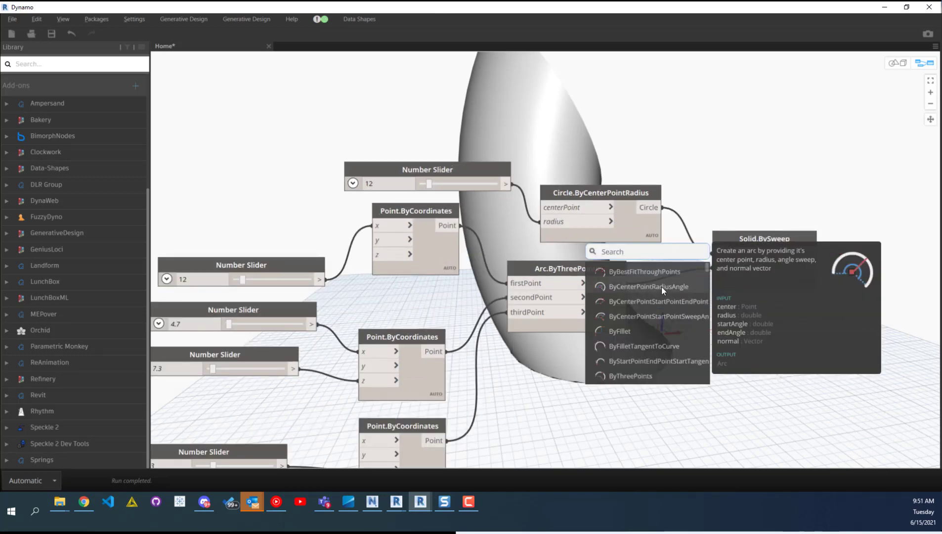
mouse_move(641, 286)
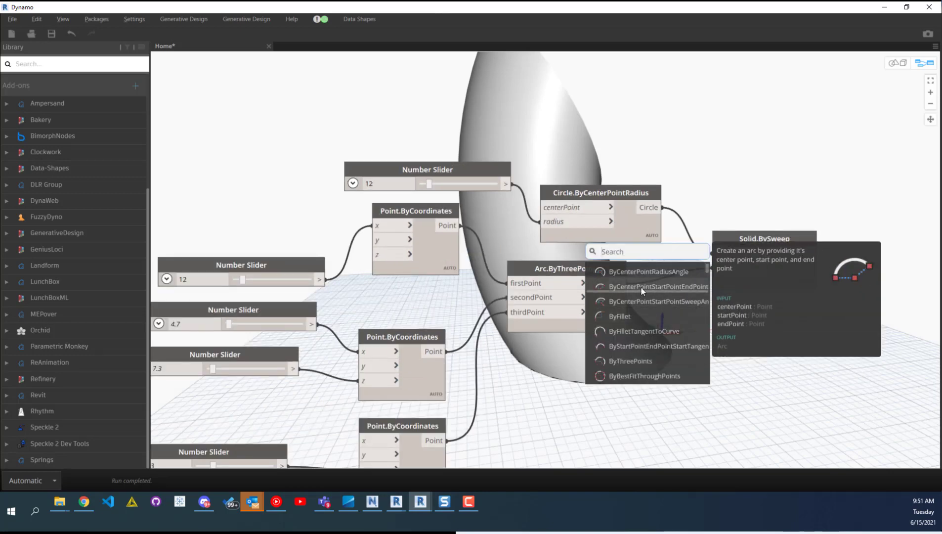
right_click(682, 159)
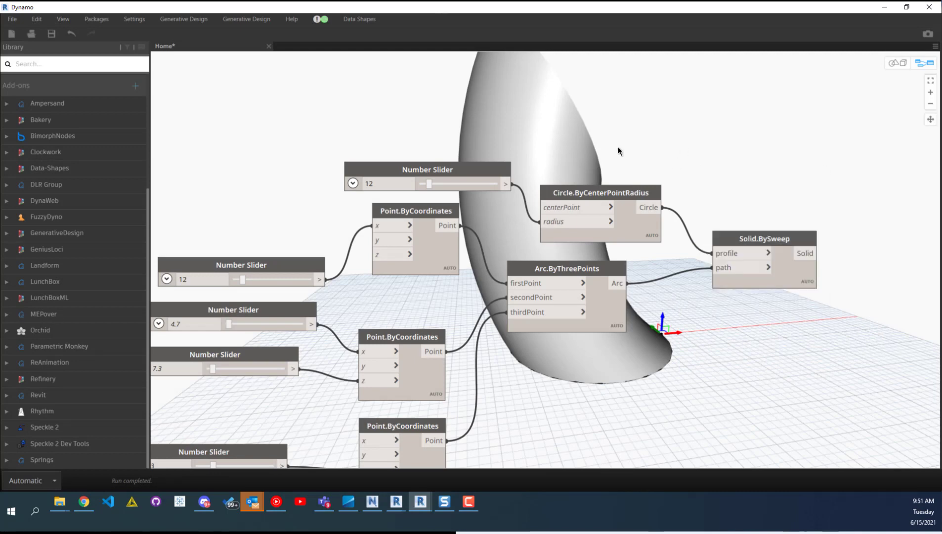
mouse_move(667, 201)
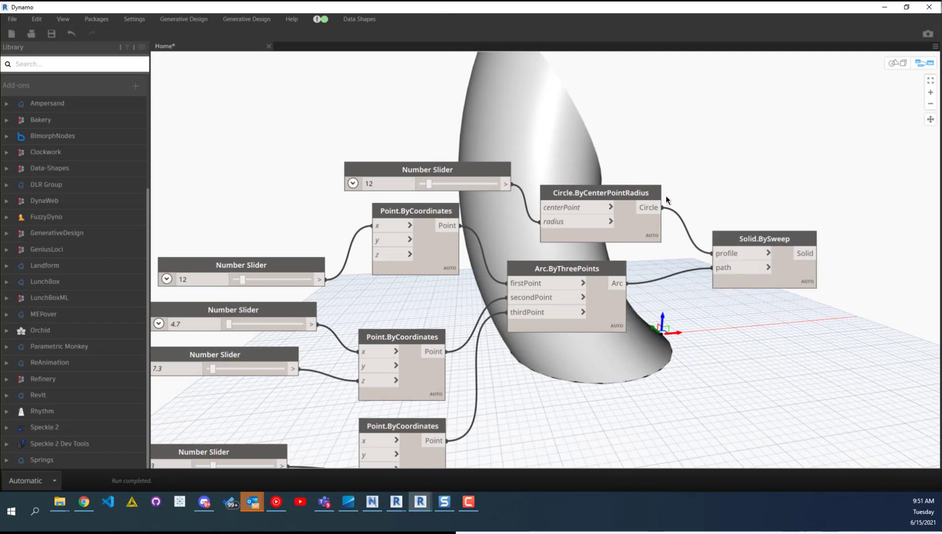
mouse_move(694, 253)
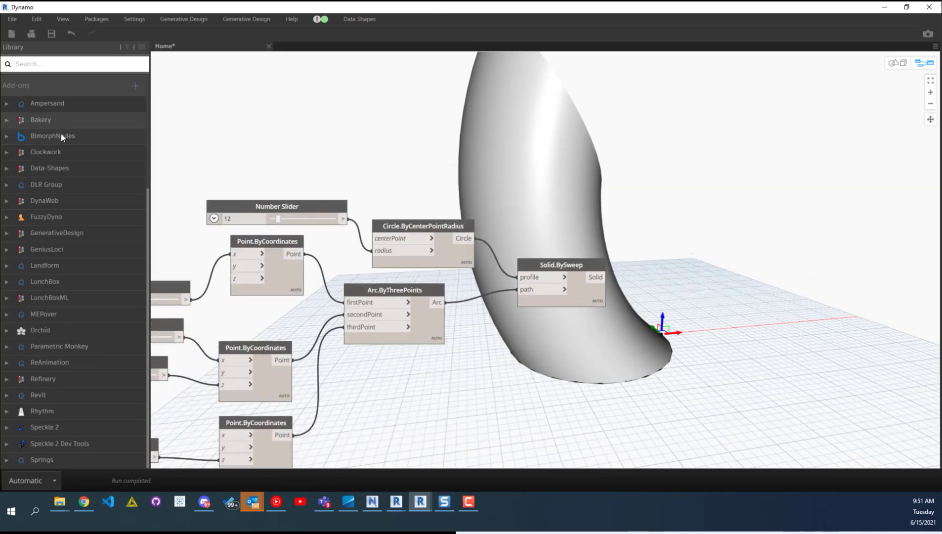
left_click(53, 135)
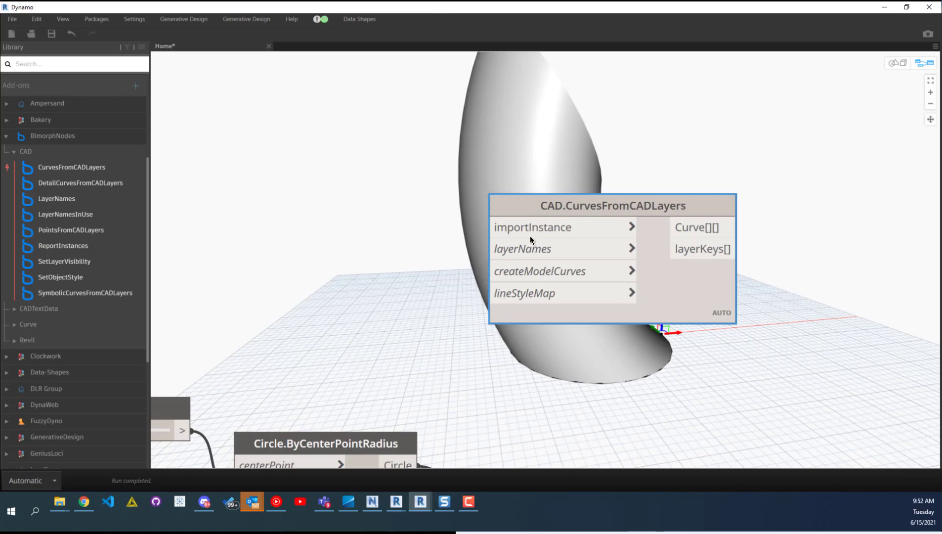
mouse_move(529, 248)
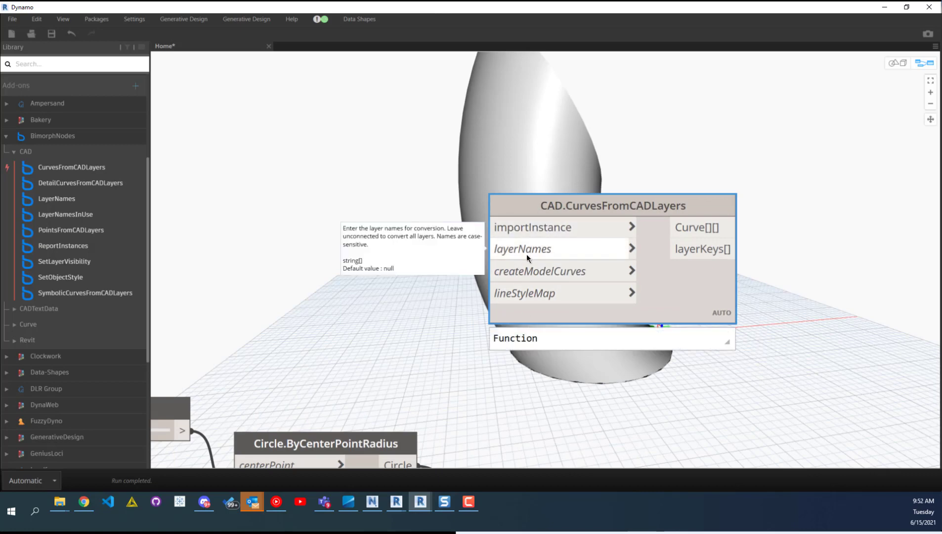
mouse_move(508, 254)
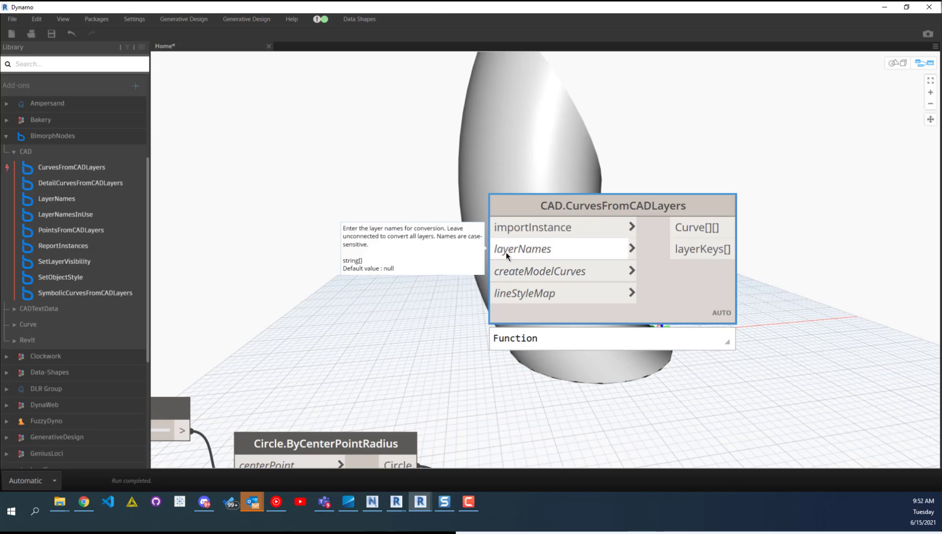
mouse_move(532, 253)
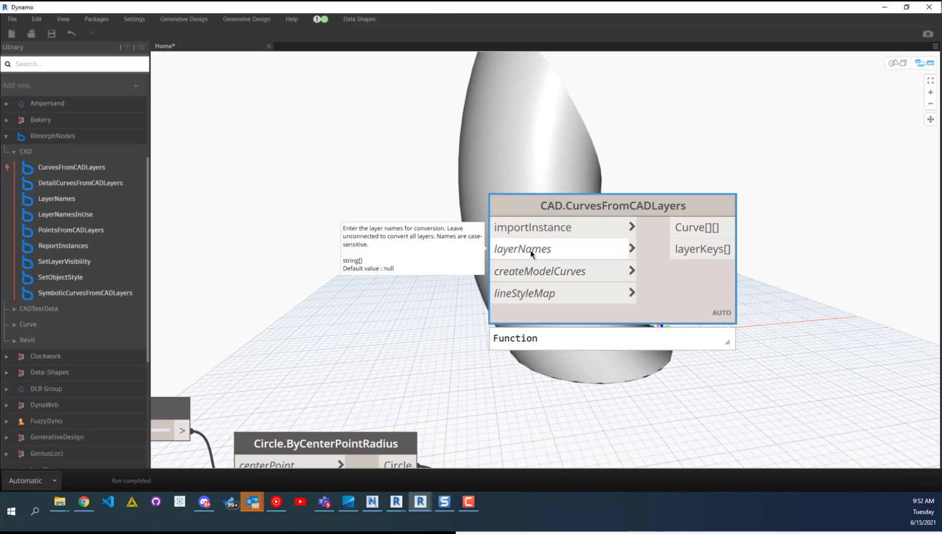
mouse_move(526, 274)
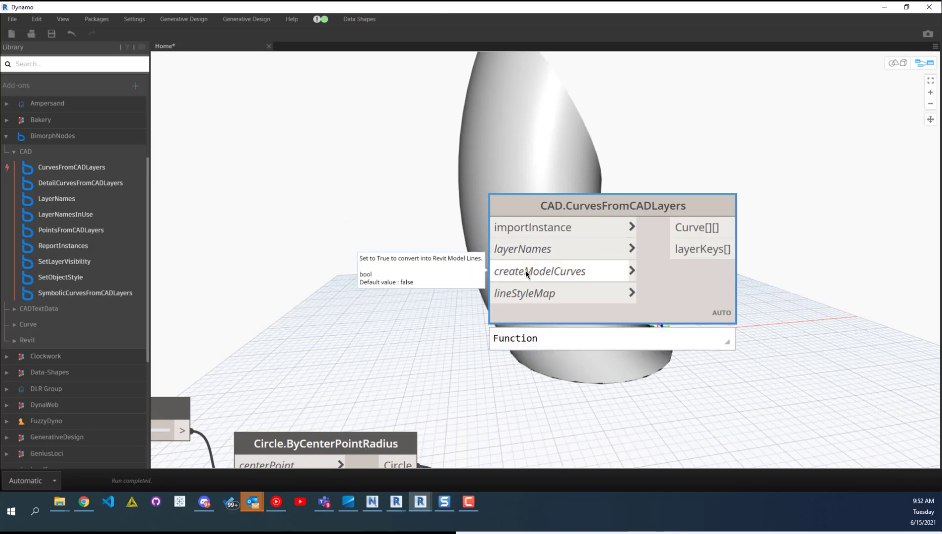
mouse_move(522, 295)
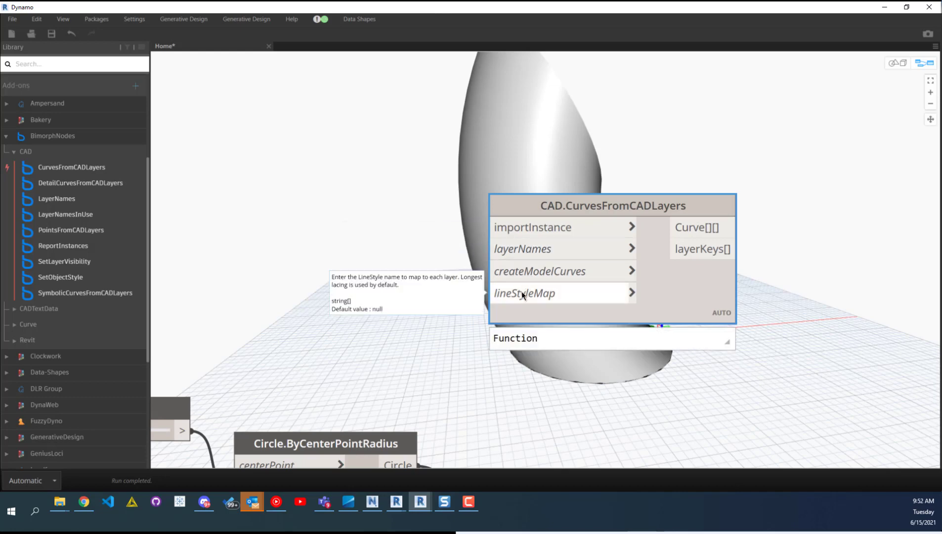
mouse_move(513, 258)
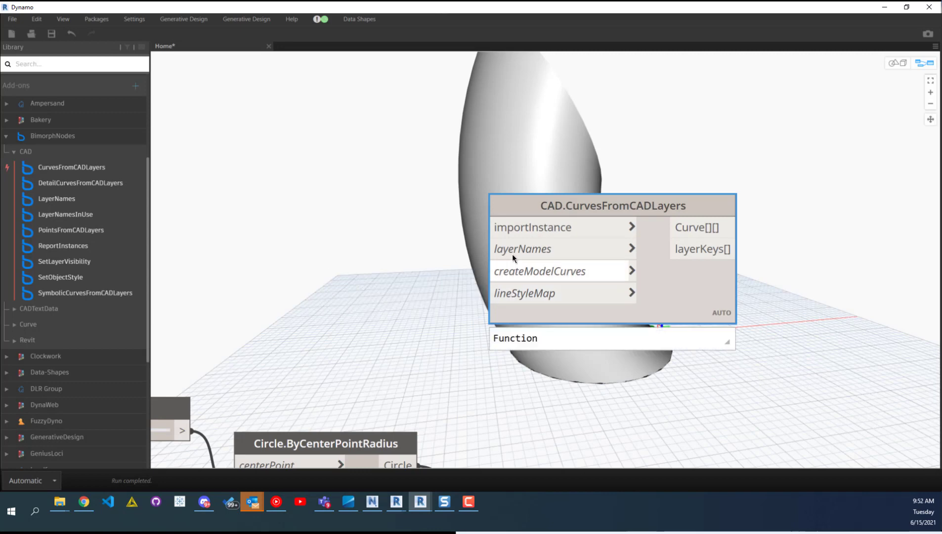
mouse_move(532, 228)
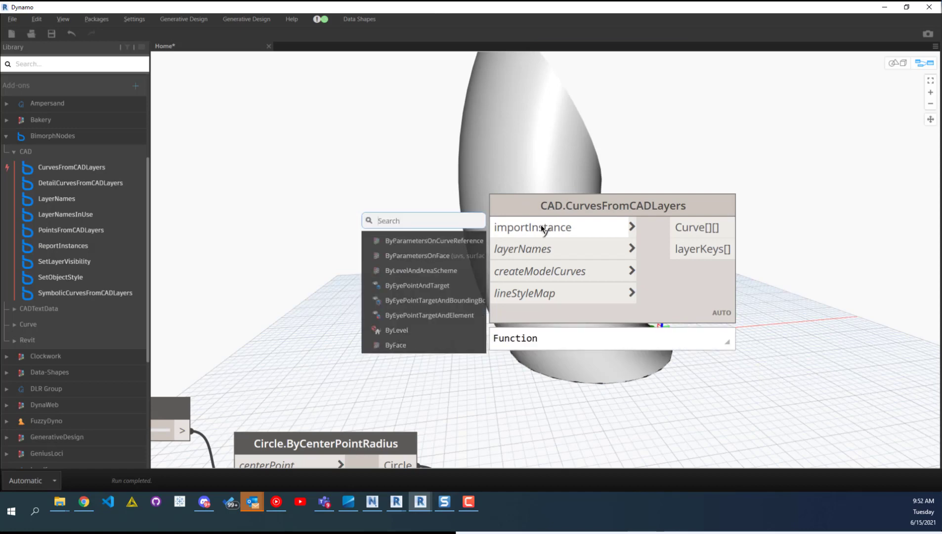
mouse_move(422, 270)
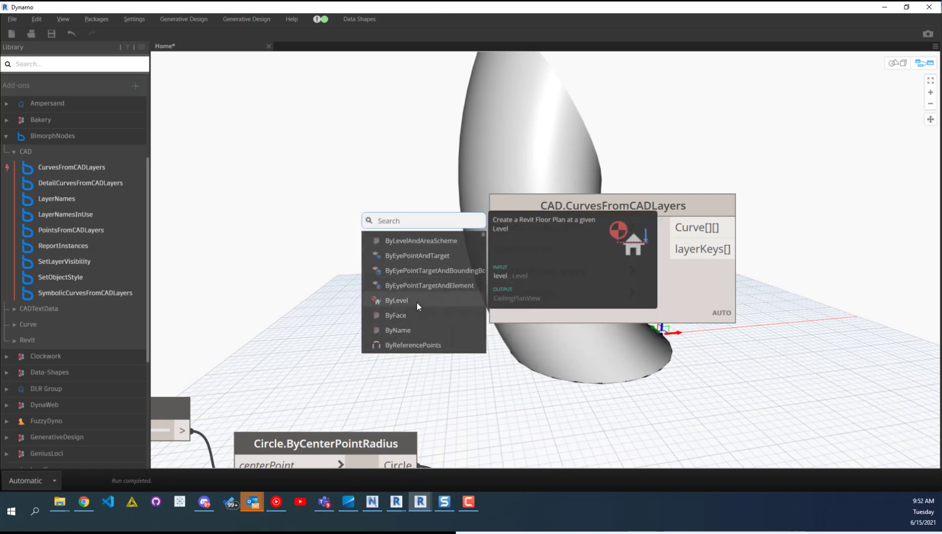
scroll("down", 3)
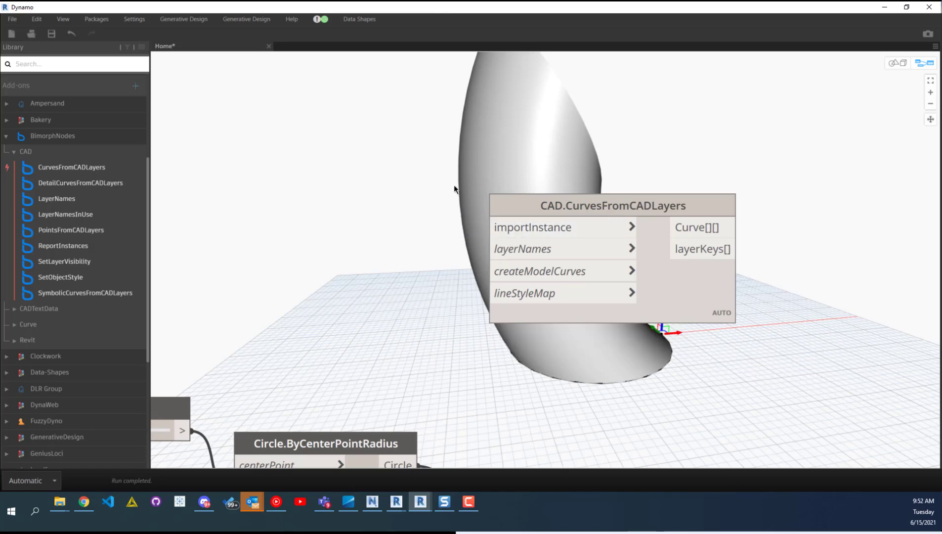
mouse_move(515, 228)
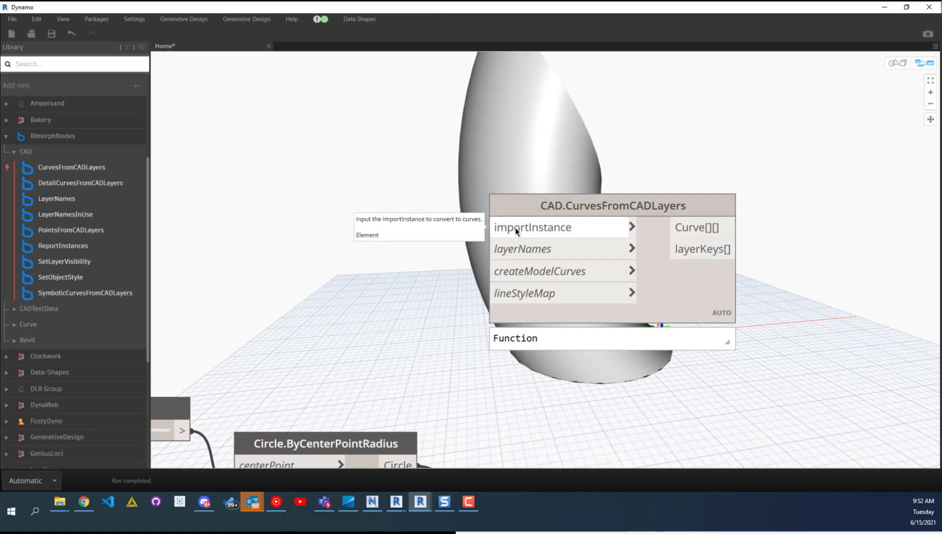
mouse_move(520, 249)
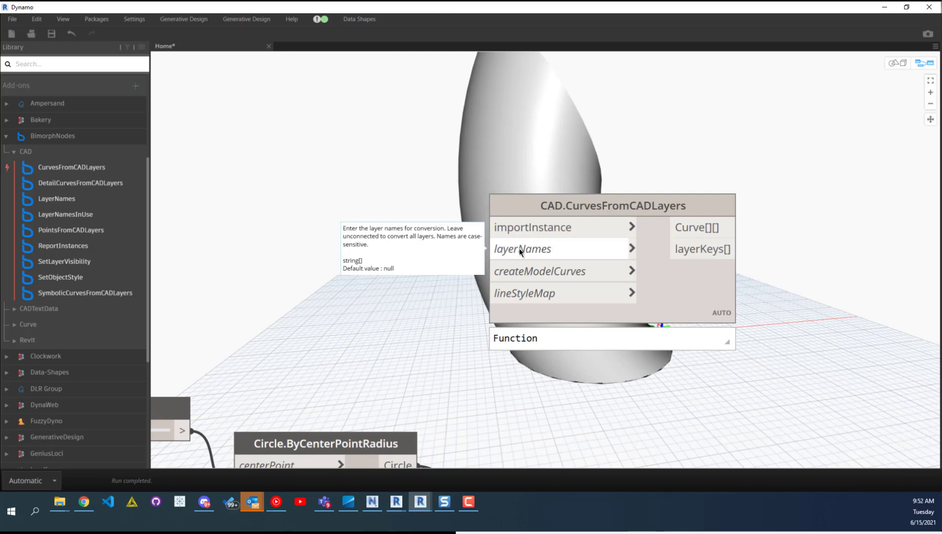
mouse_move(512, 270)
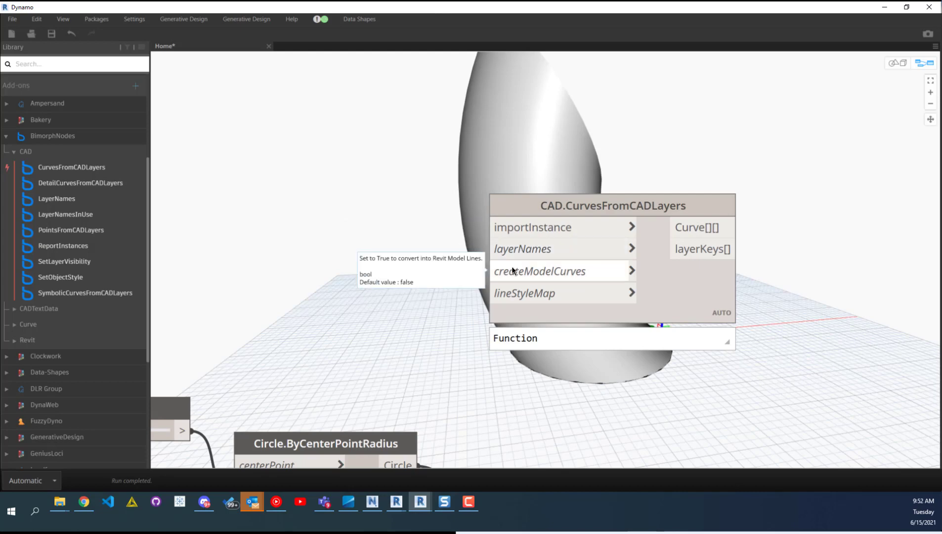
mouse_move(510, 231)
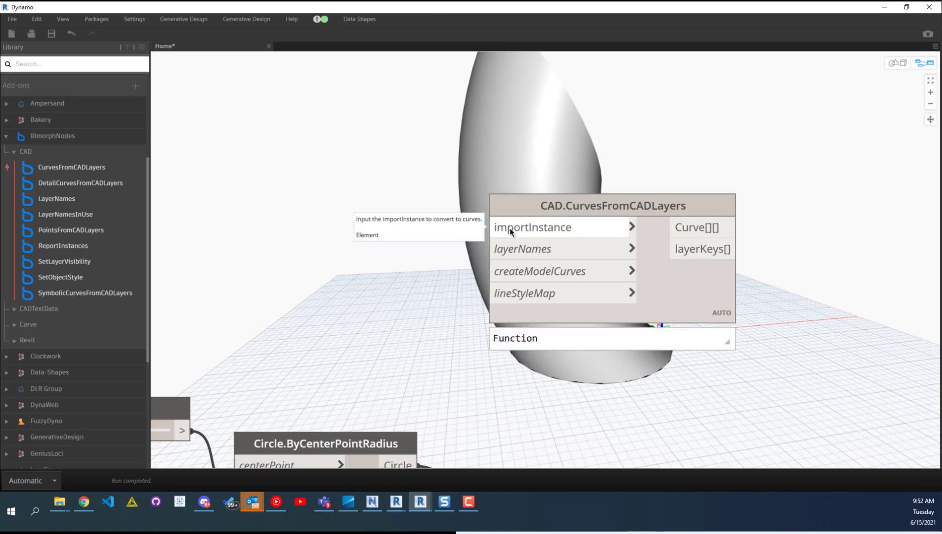
mouse_move(497, 230)
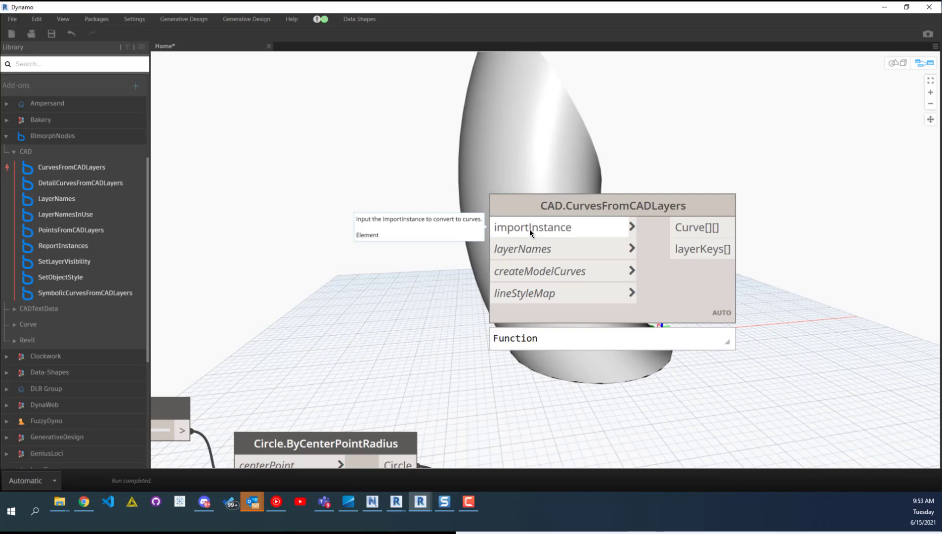
mouse_move(518, 252)
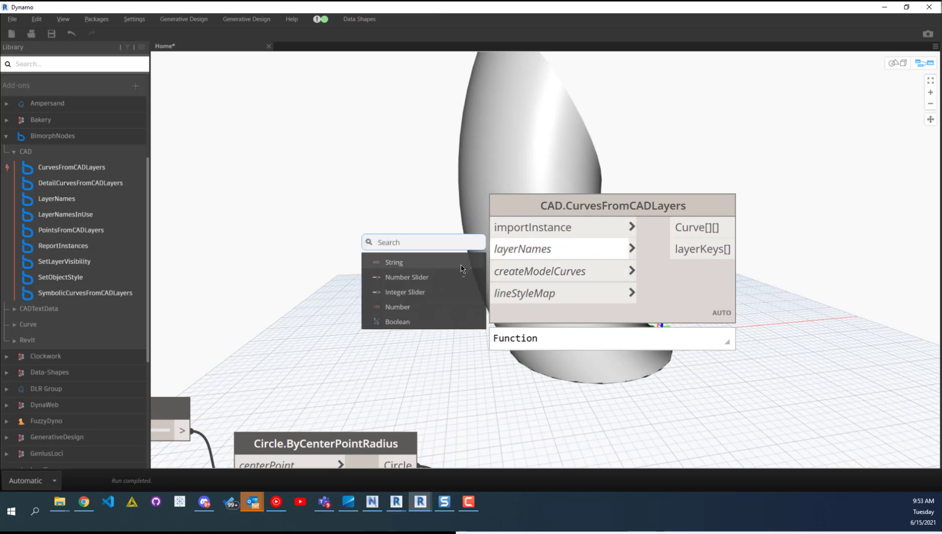
mouse_move(394, 262)
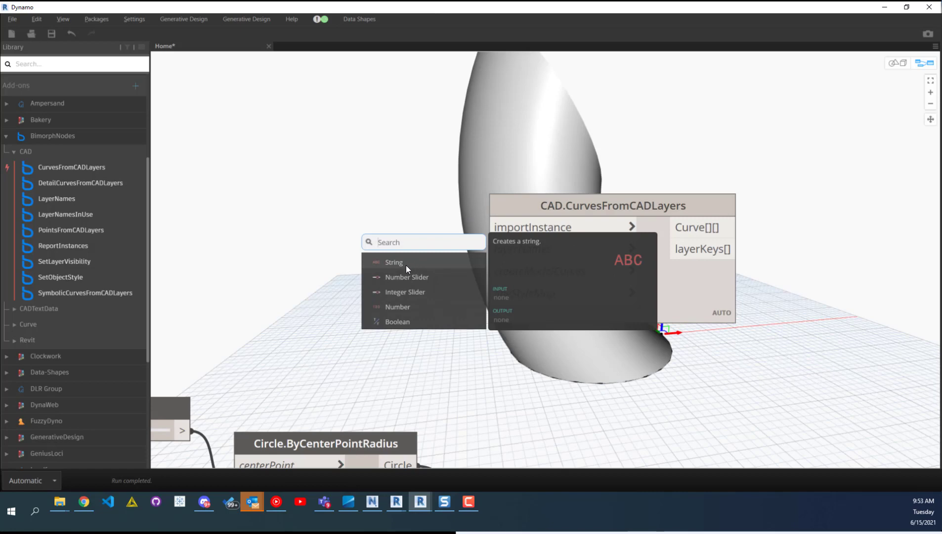
mouse_move(407, 277)
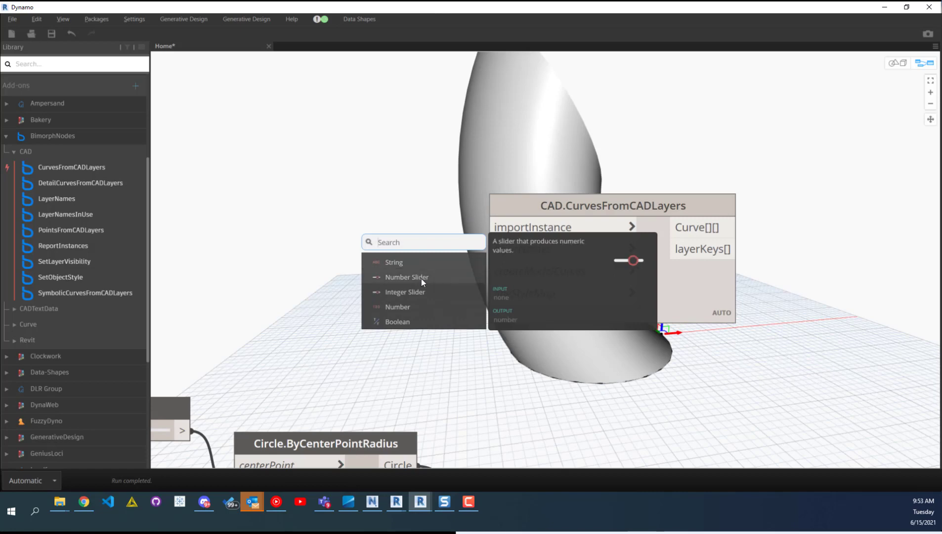
mouse_move(411, 299)
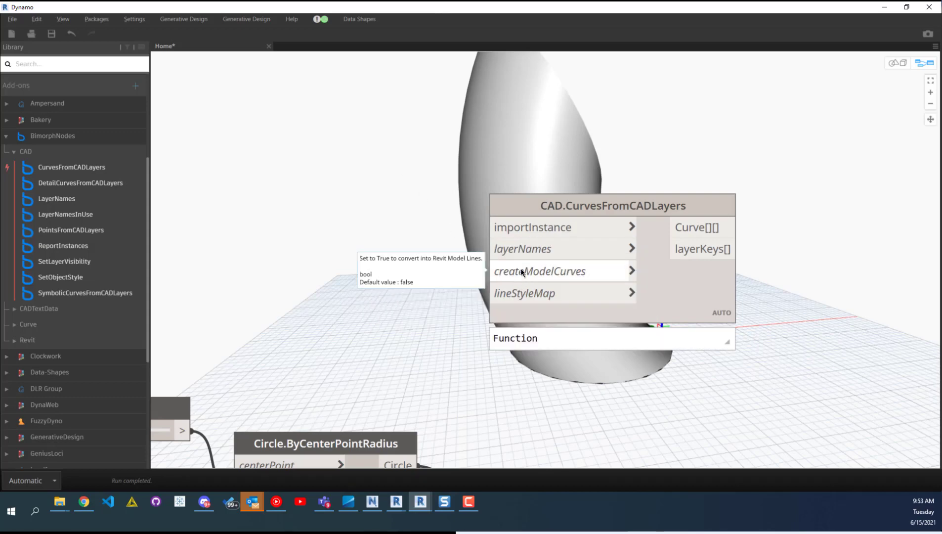
Browse suggested input nodes for createModelCurves and lineStyleMap on CAD.CurvesFromCADLayers
left_click(631, 270)
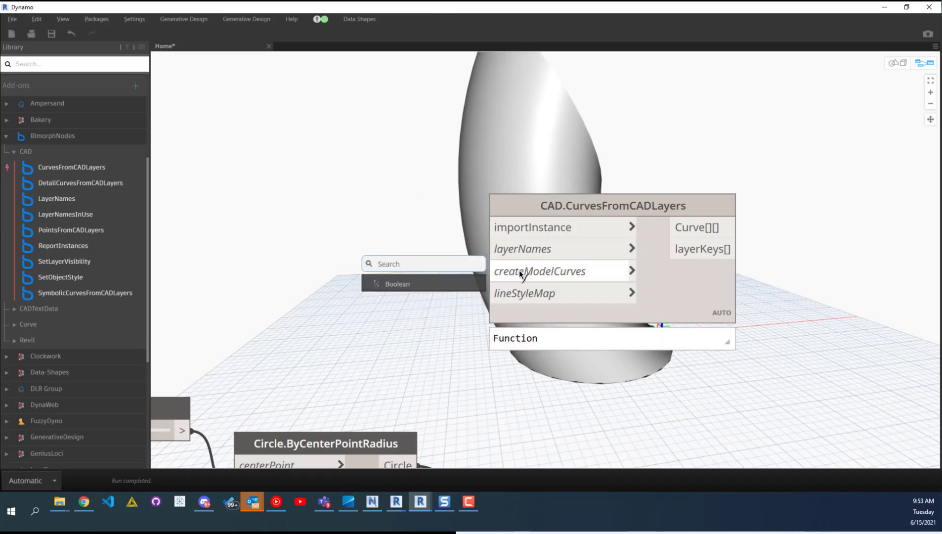
mouse_move(397, 284)
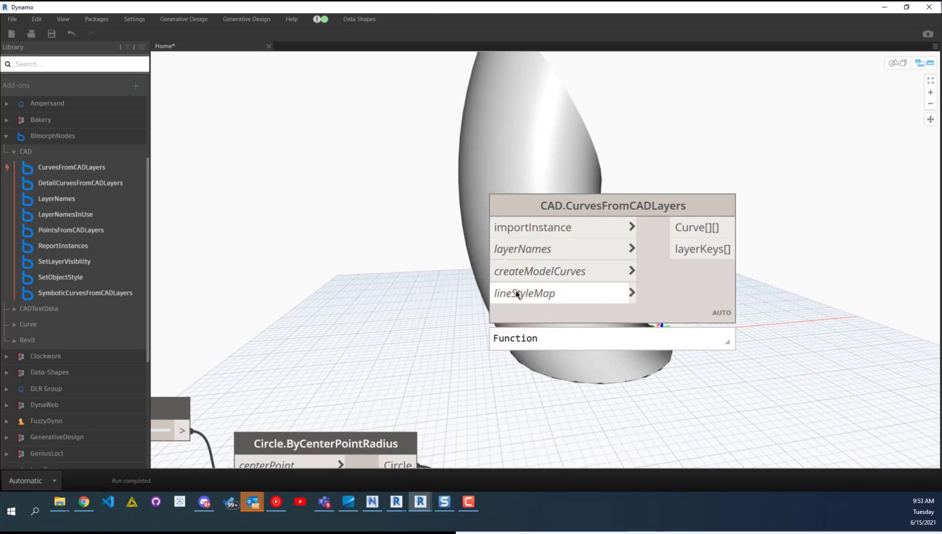
left_click(610, 339)
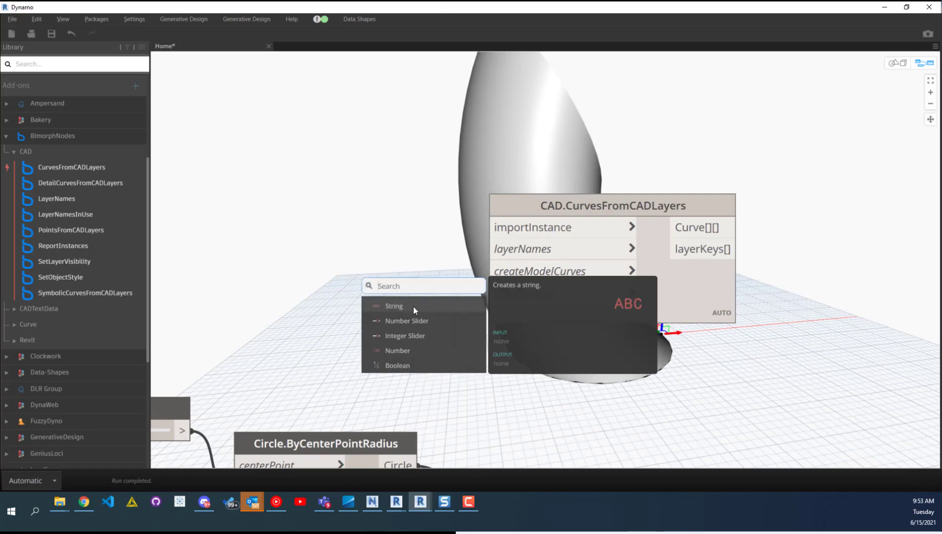
mouse_move(357, 254)
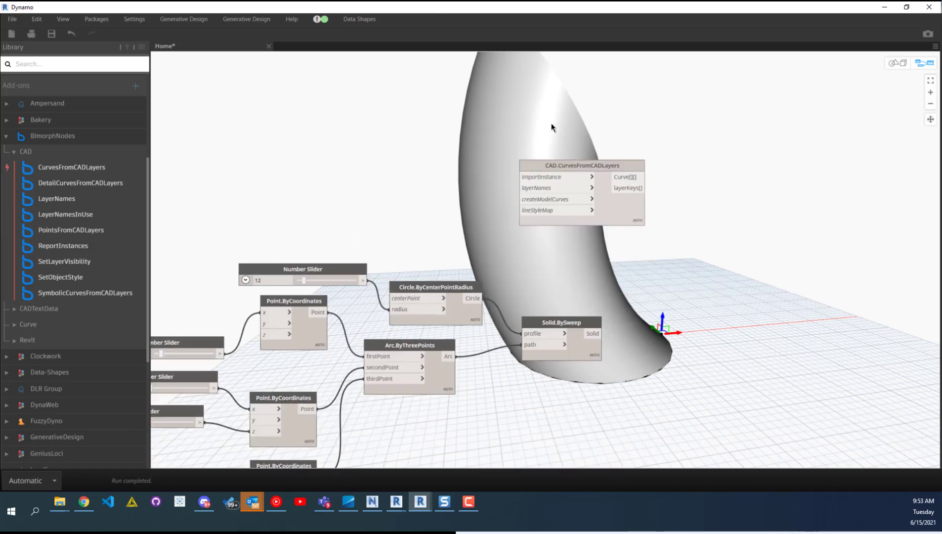
mouse_move(530, 127)
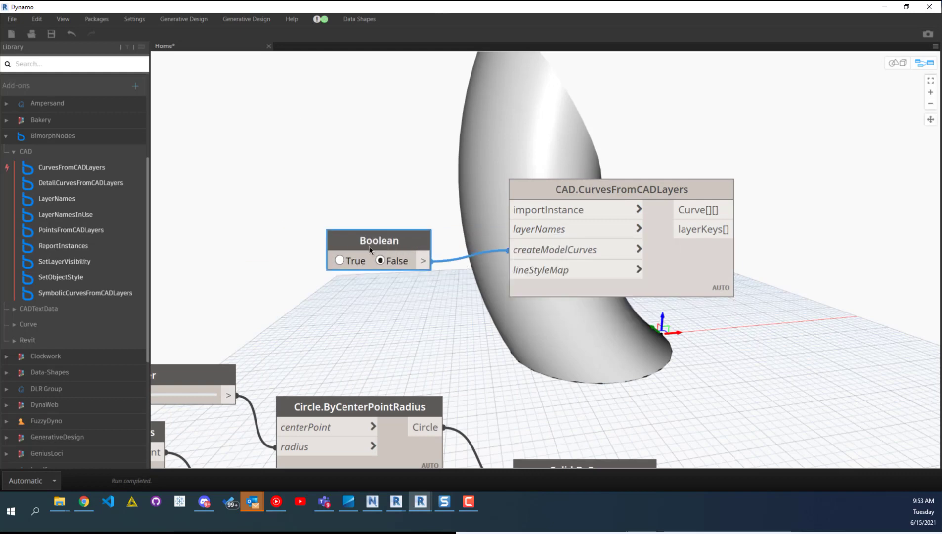
mouse_move(351, 241)
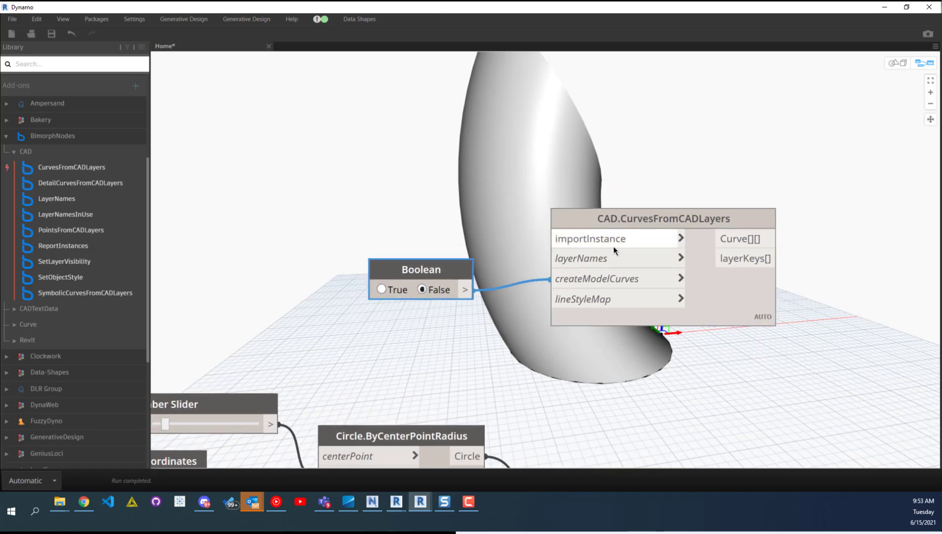
Wire an empty String node into the layerNames input via auto-complete suggestions
double_click(487, 277)
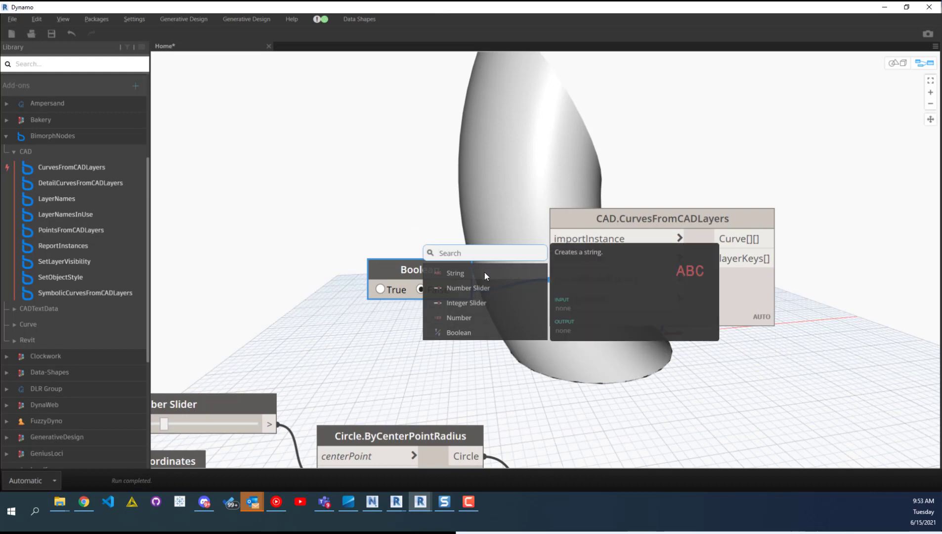
left_click(456, 273)
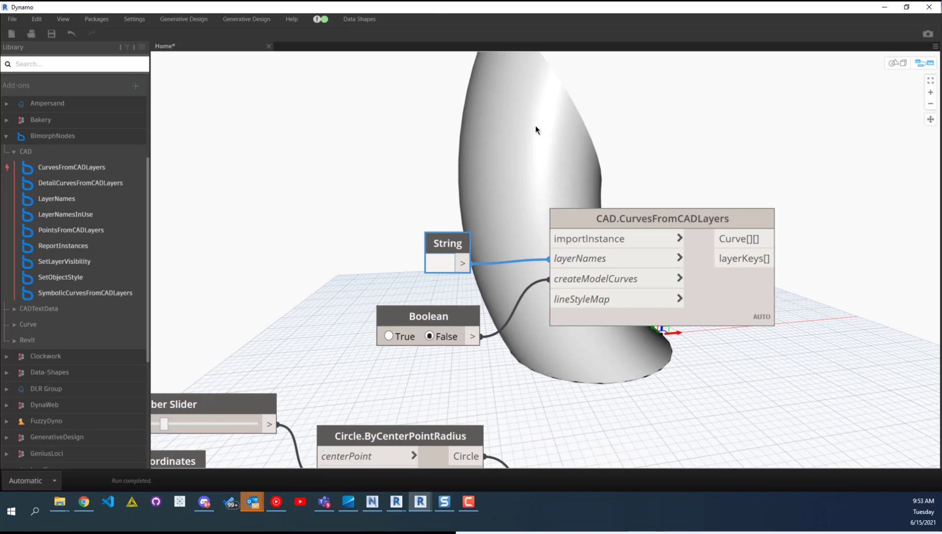
left_click(438, 263)
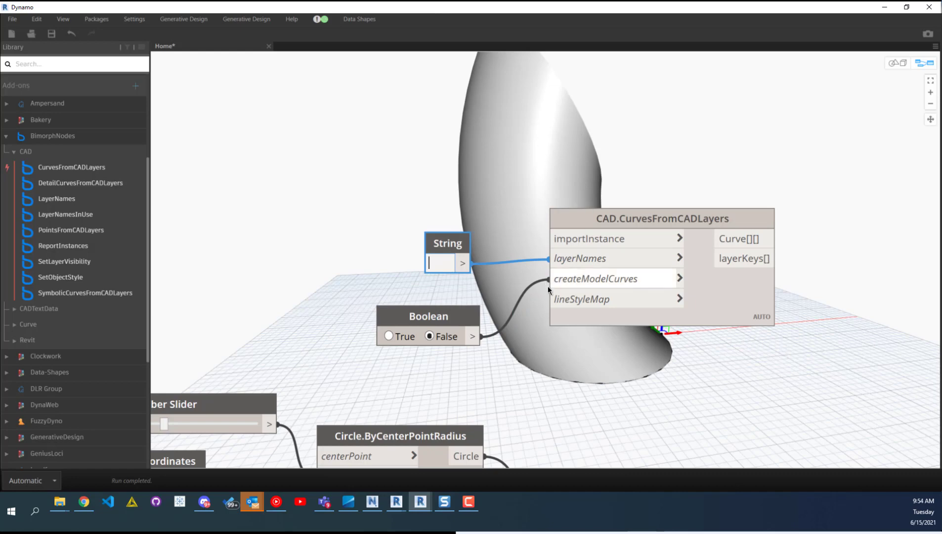
mouse_move(590, 289)
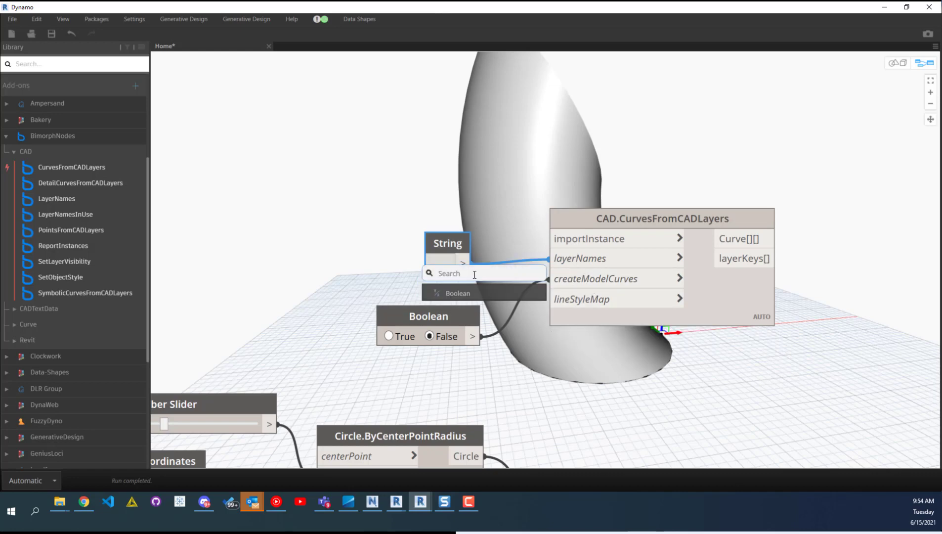
left_click(597, 138)
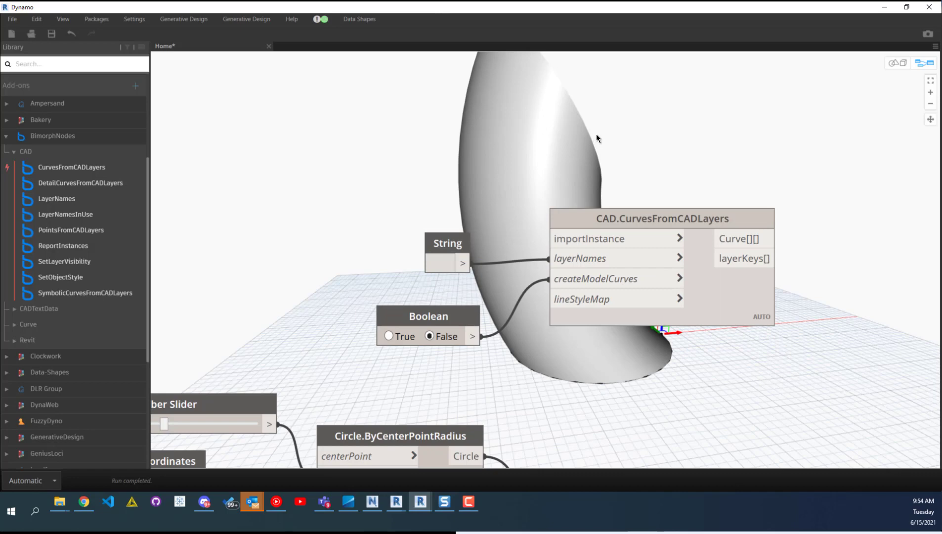